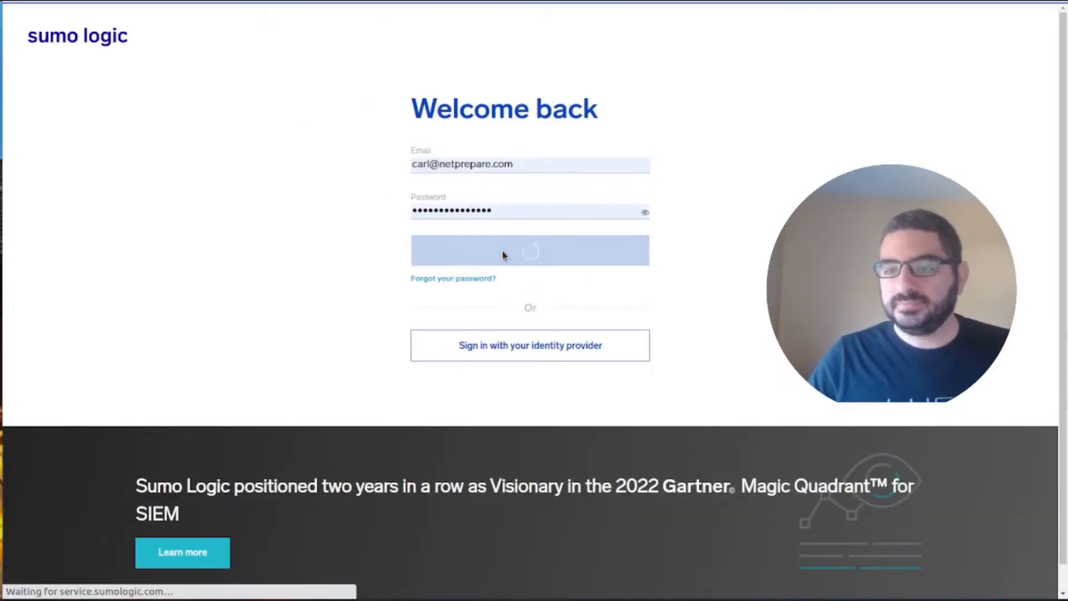
Step: Sign in, start a new log search, and reveal the Manage Data options
click(530, 250)
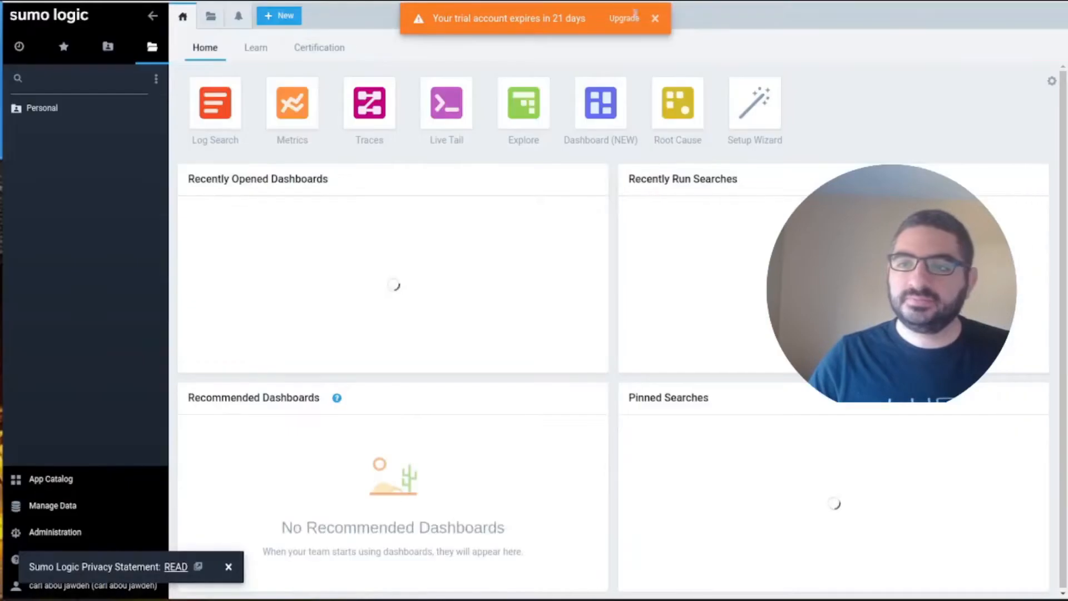
click(214, 105)
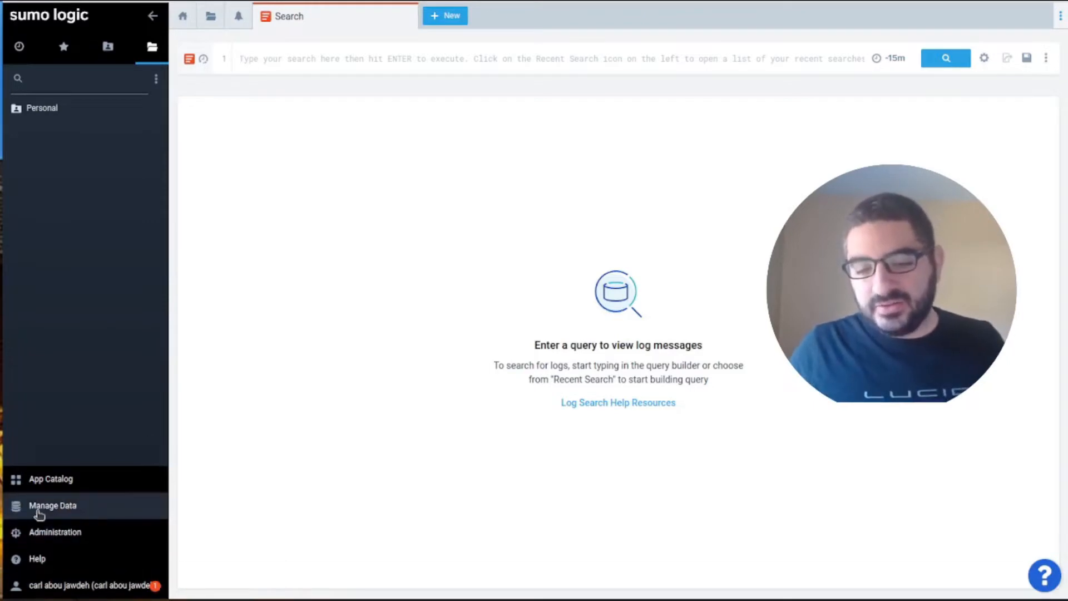
click(52, 505)
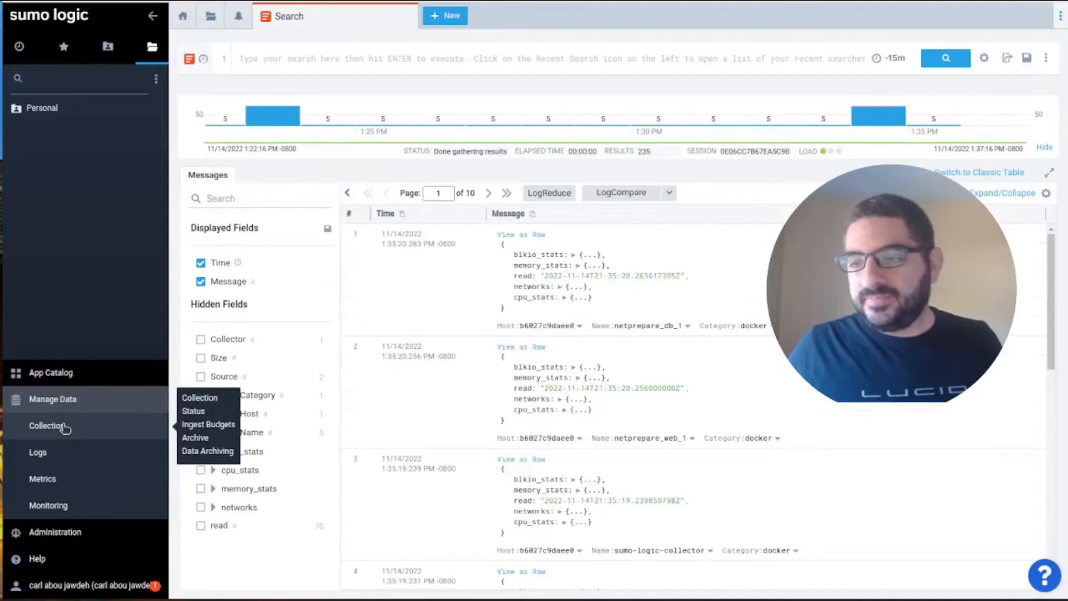
Step: View the collectors, launch the docker source category search, then return to Collection
click(46, 425)
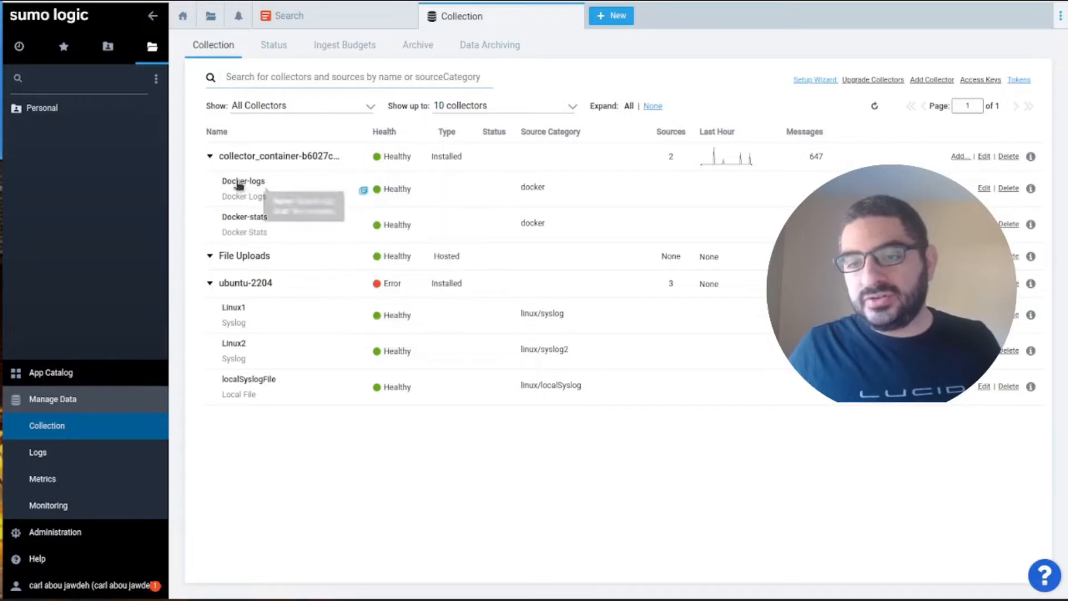
mouse_move(276, 227)
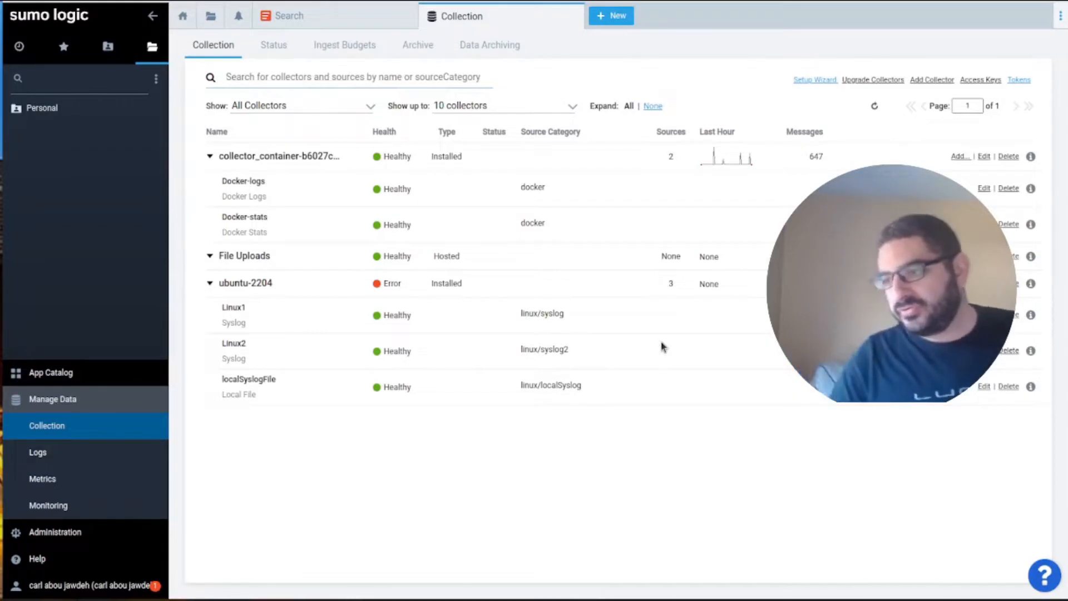
mouse_move(729, 203)
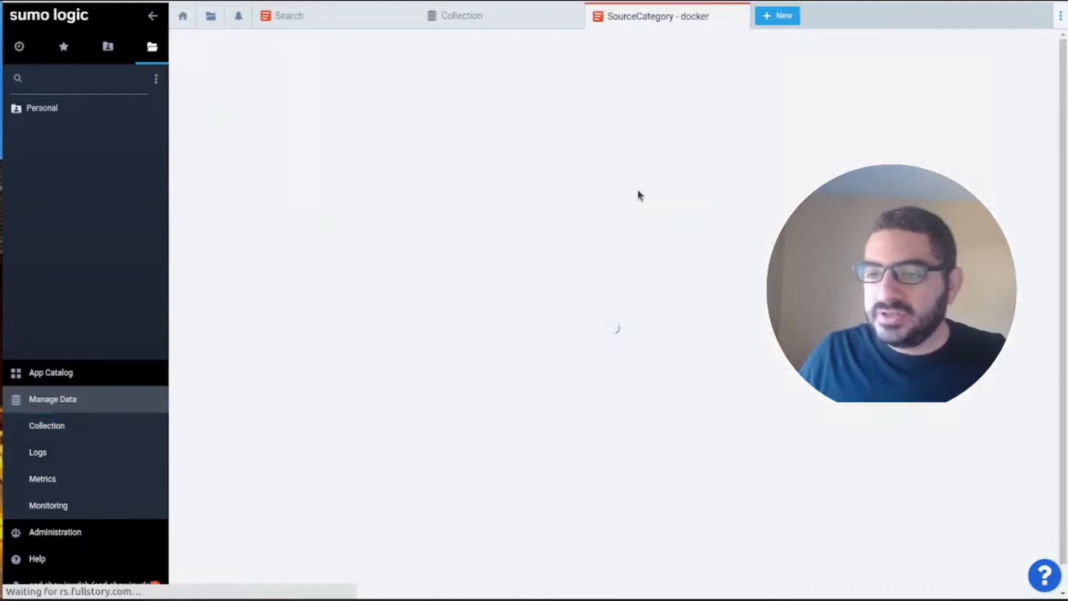
click(945, 58)
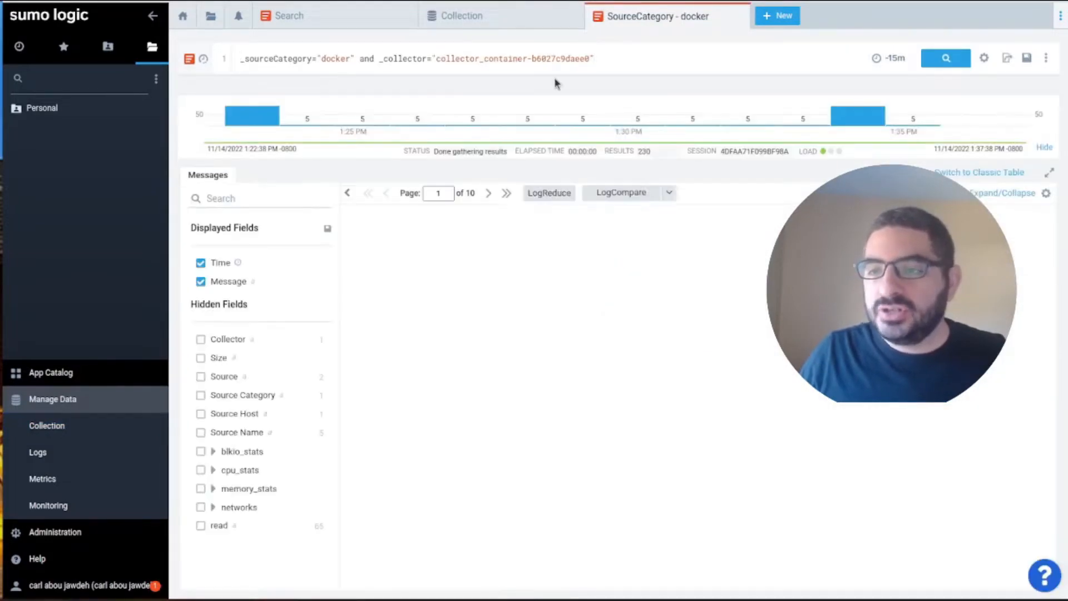
click(945, 58)
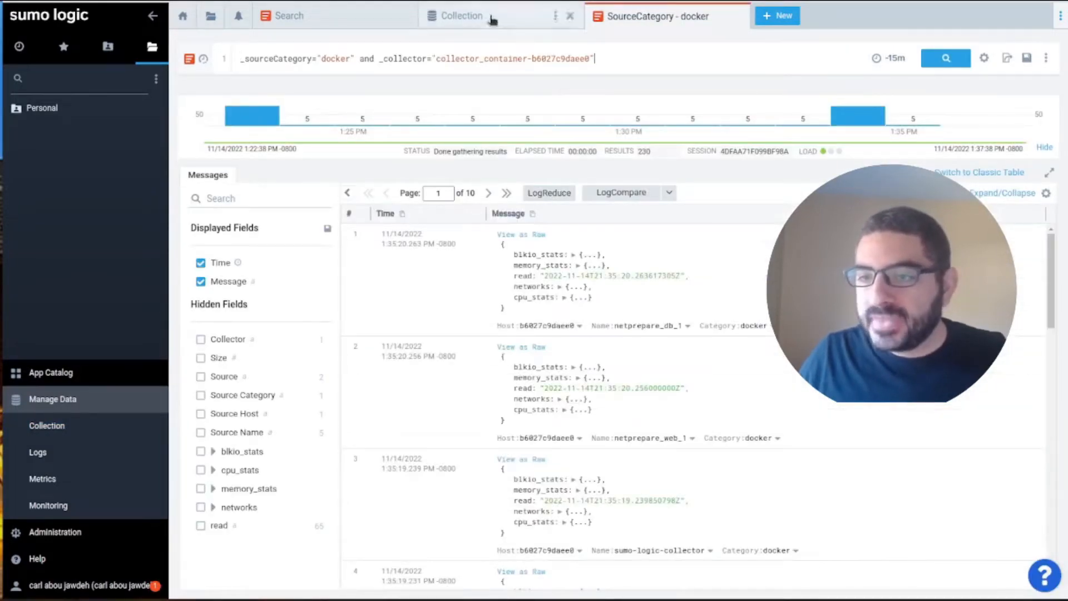
click(464, 16)
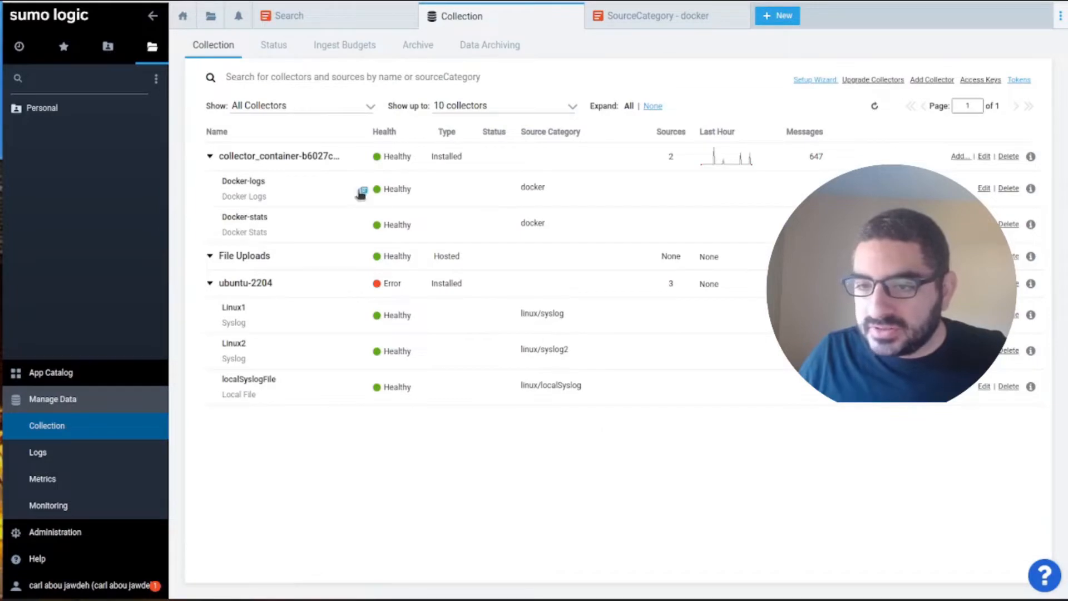
Step: Filter the Docker-stats search to _sourceName=netprepare_nginx_1, then replace the first line with a pipe
click(361, 193)
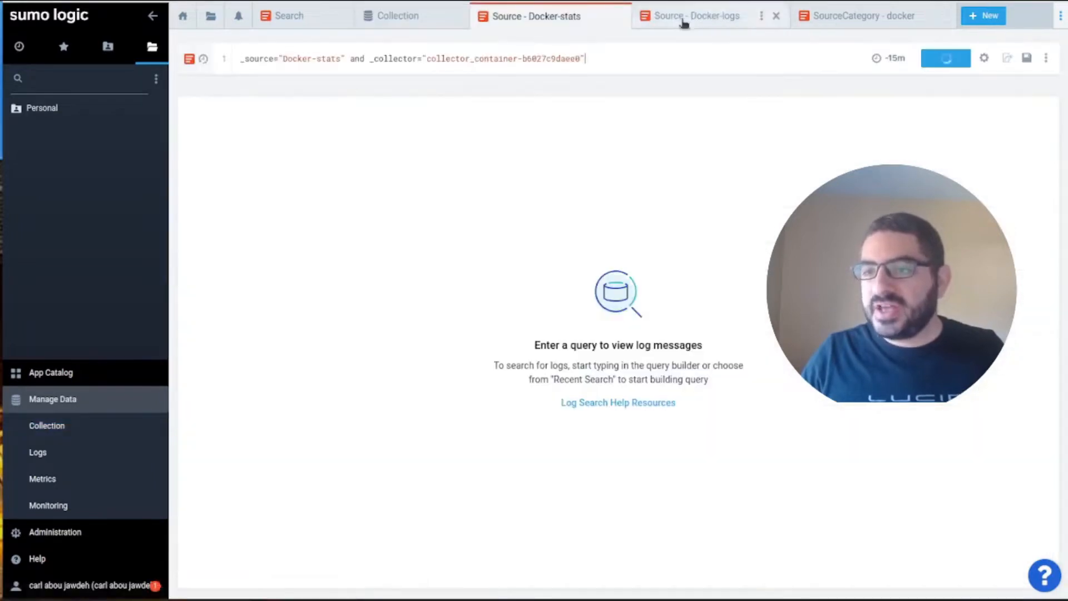
click(945, 58)
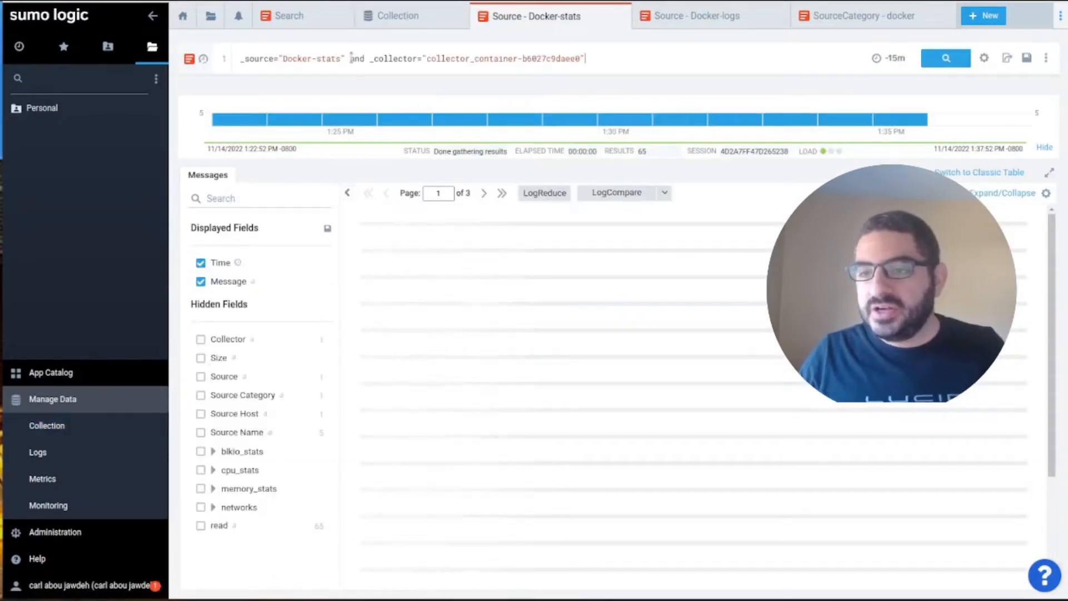
double_click(313, 58)
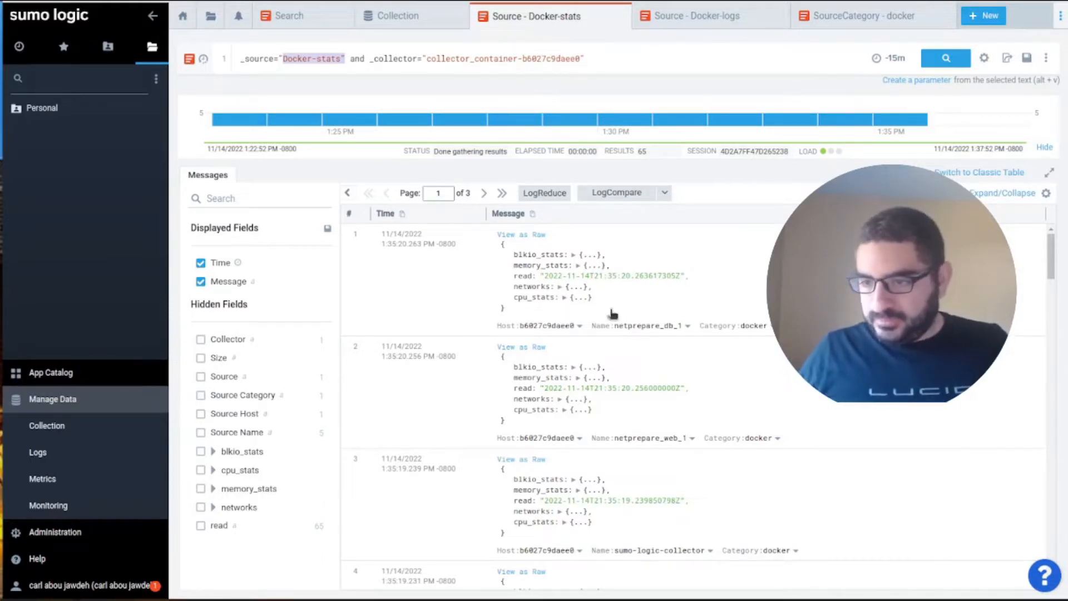
double_click(641, 325)
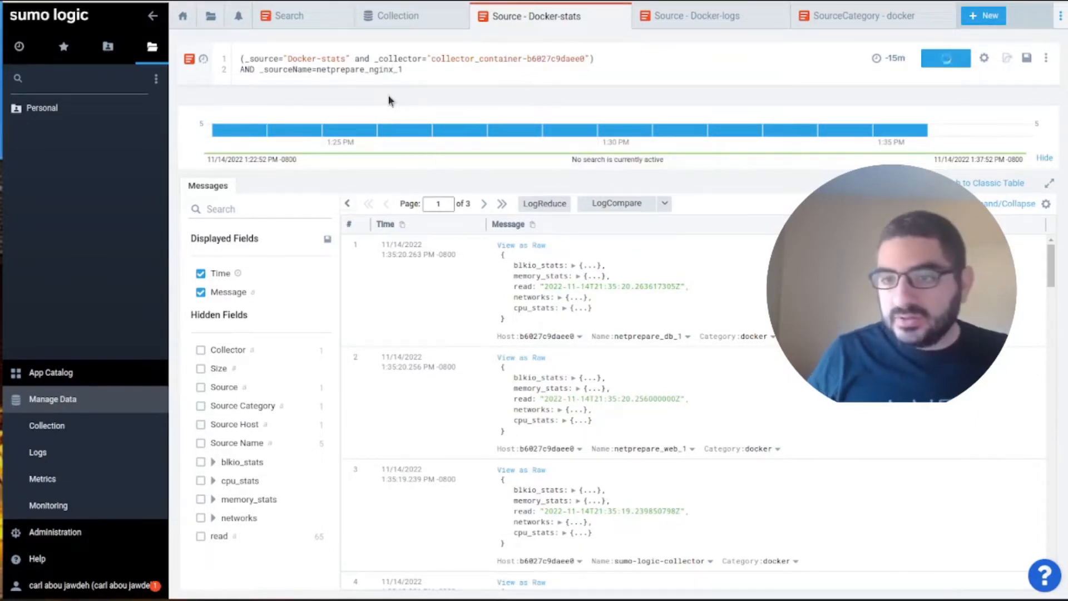
click(946, 58)
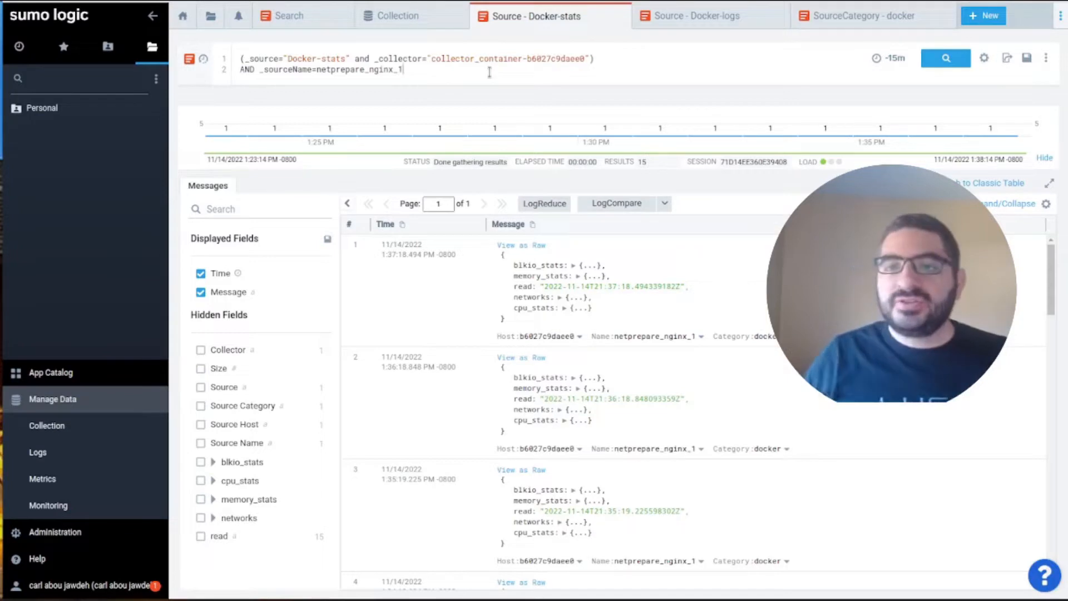
drag(242, 58, 593, 58)
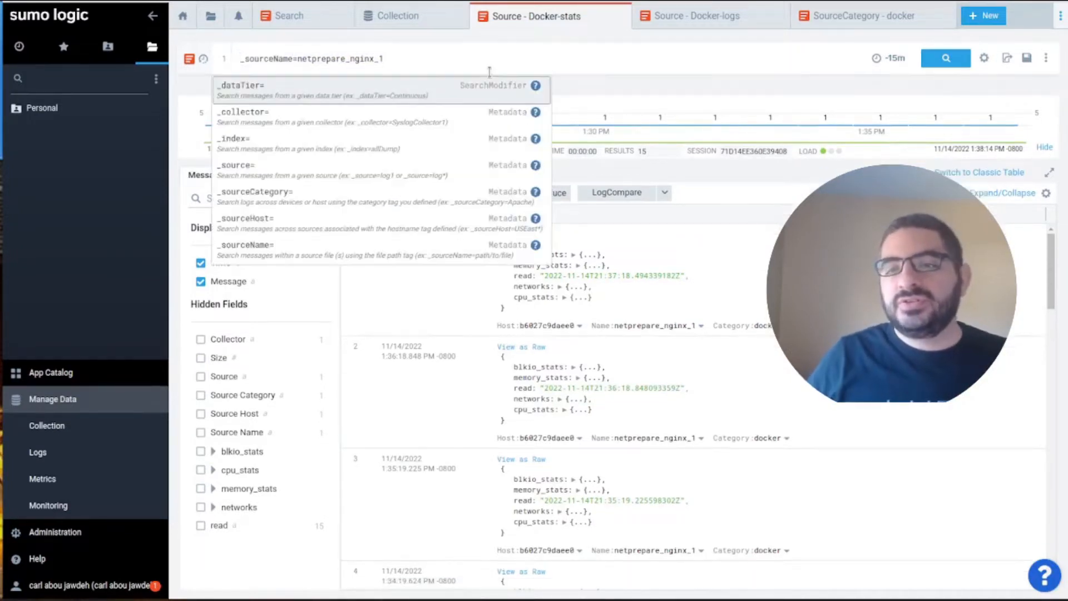
text(|)
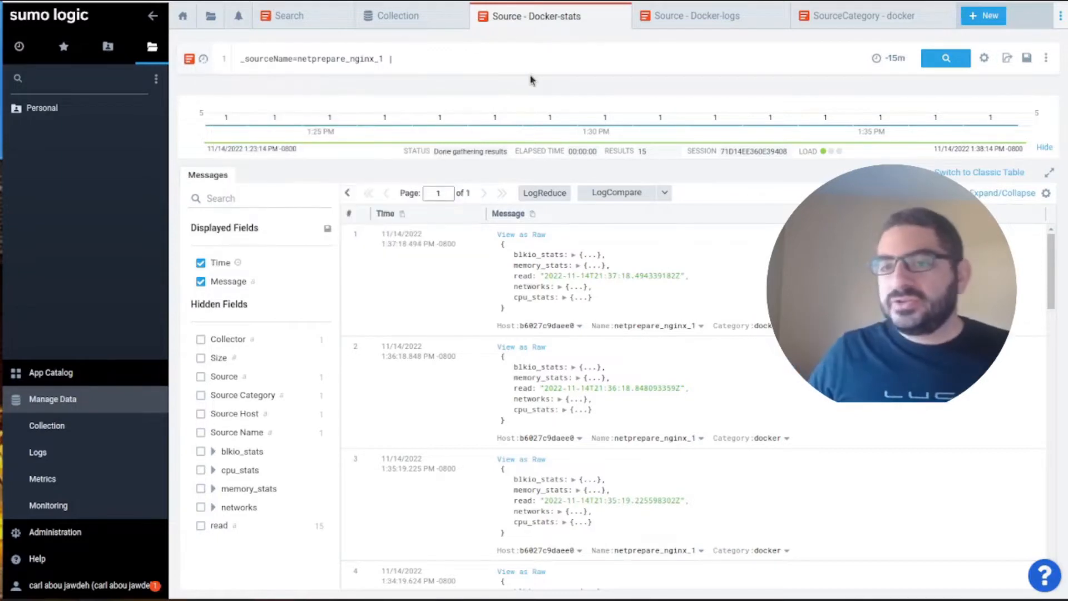
Step: Expand the Personal folder, browse the App Catalog, and search it for nginx
click(42, 108)
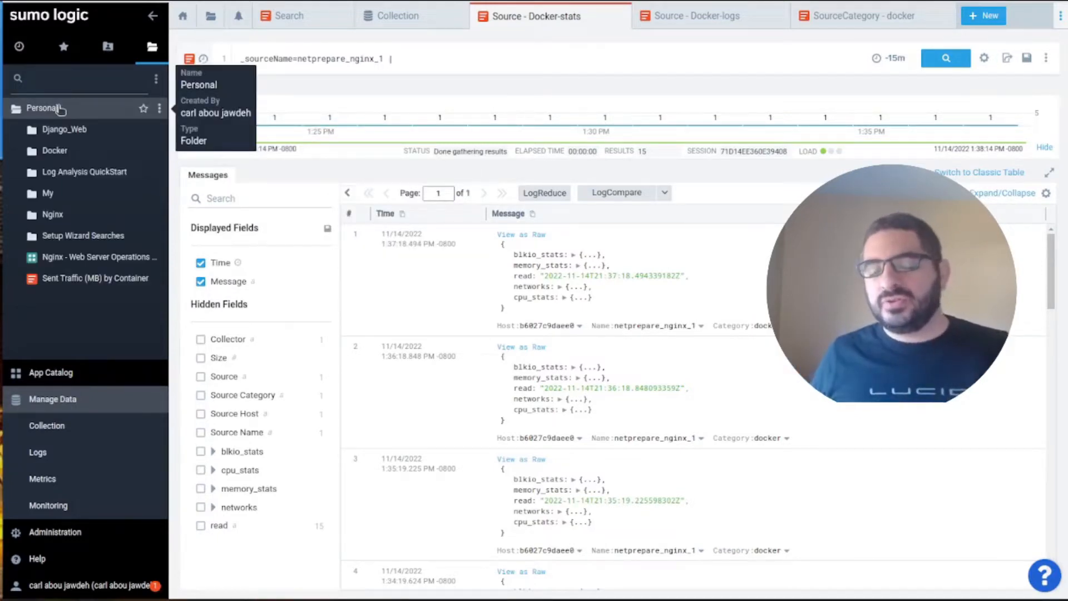
mouse_move(102, 148)
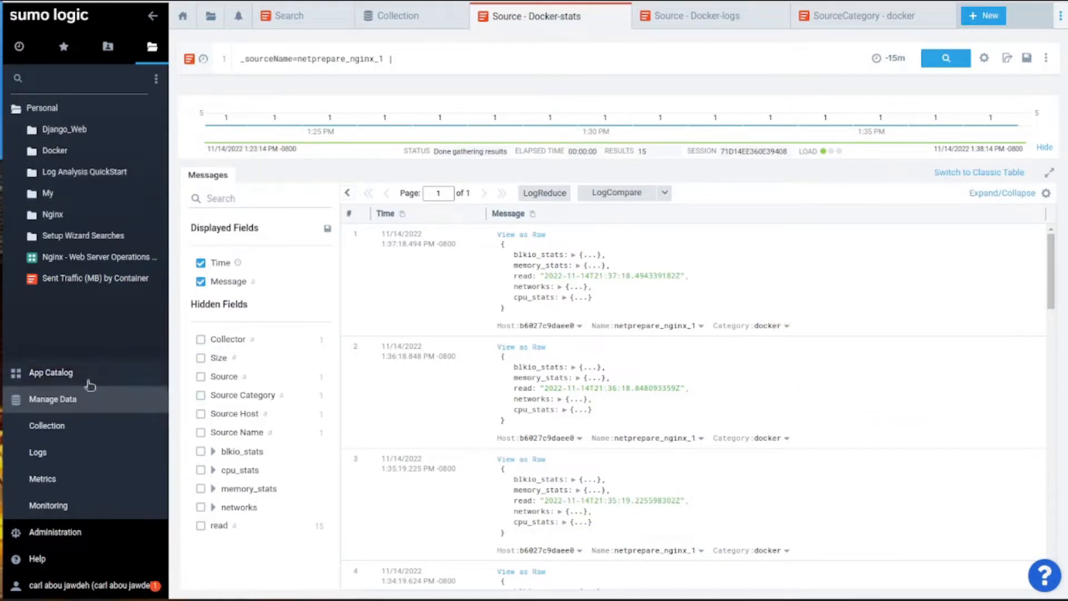
click(50, 372)
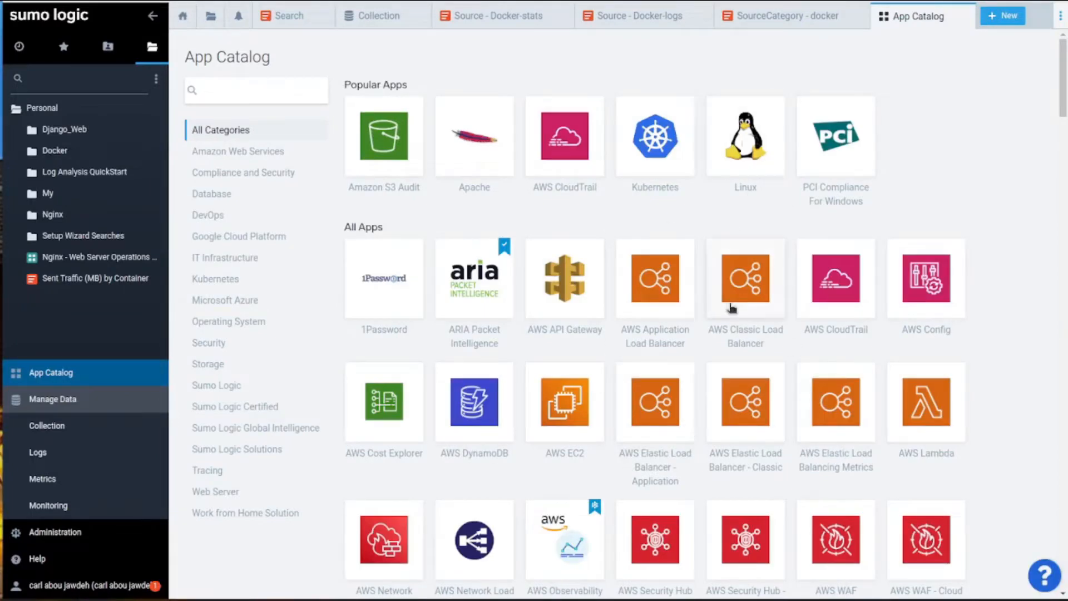
scroll(down, 3)
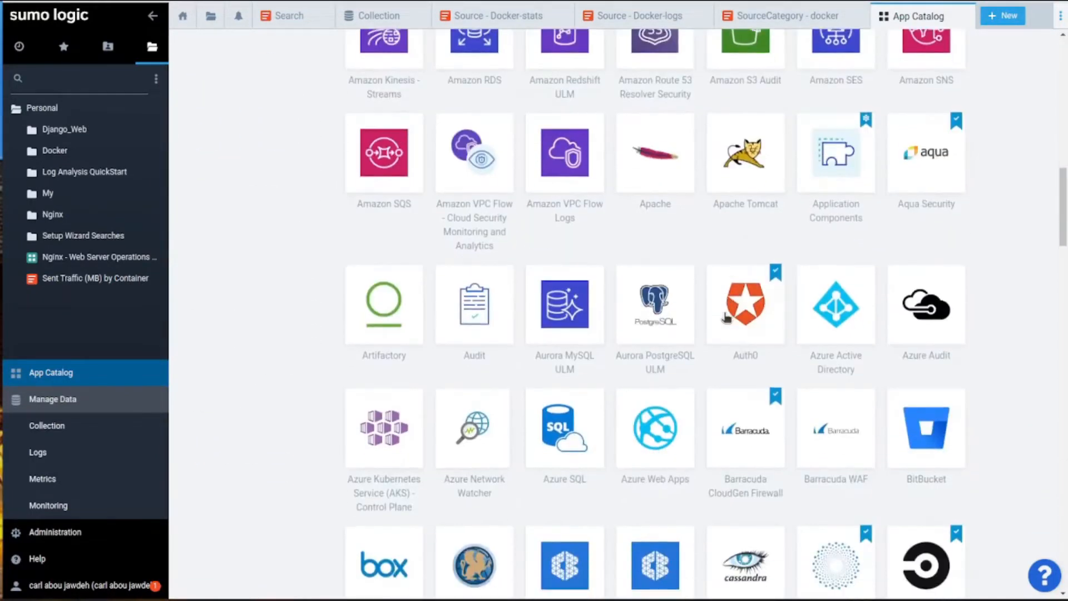
scroll(down, 3)
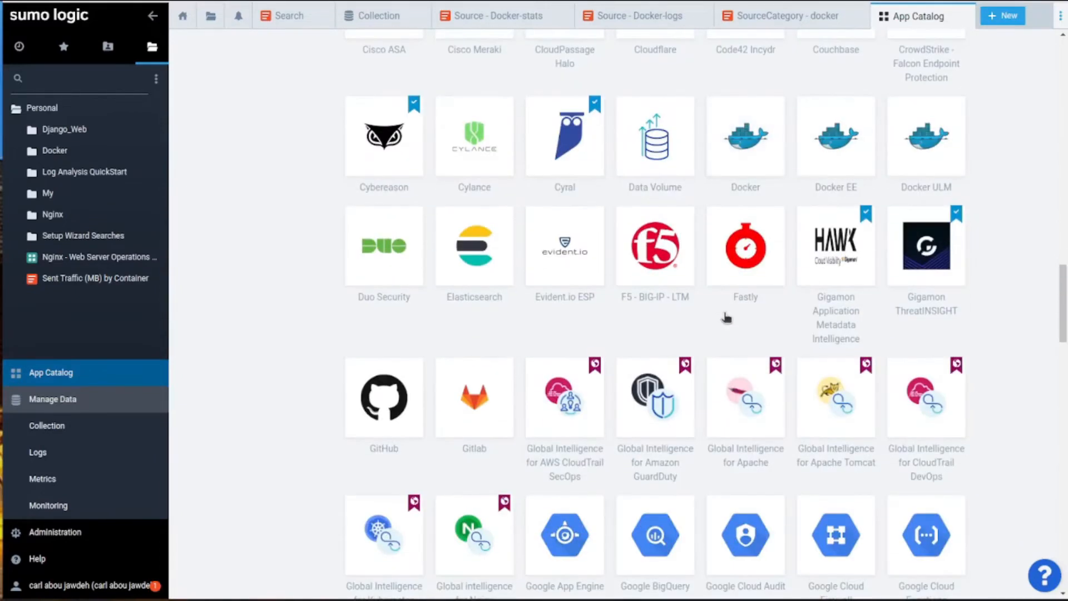
scroll(down, 3)
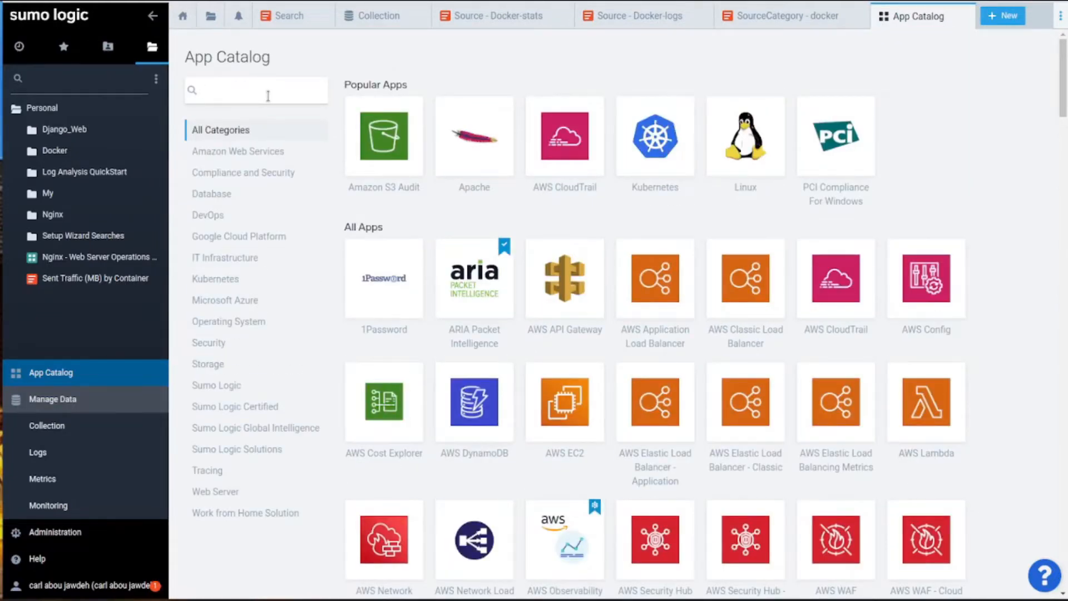
text(nginx)
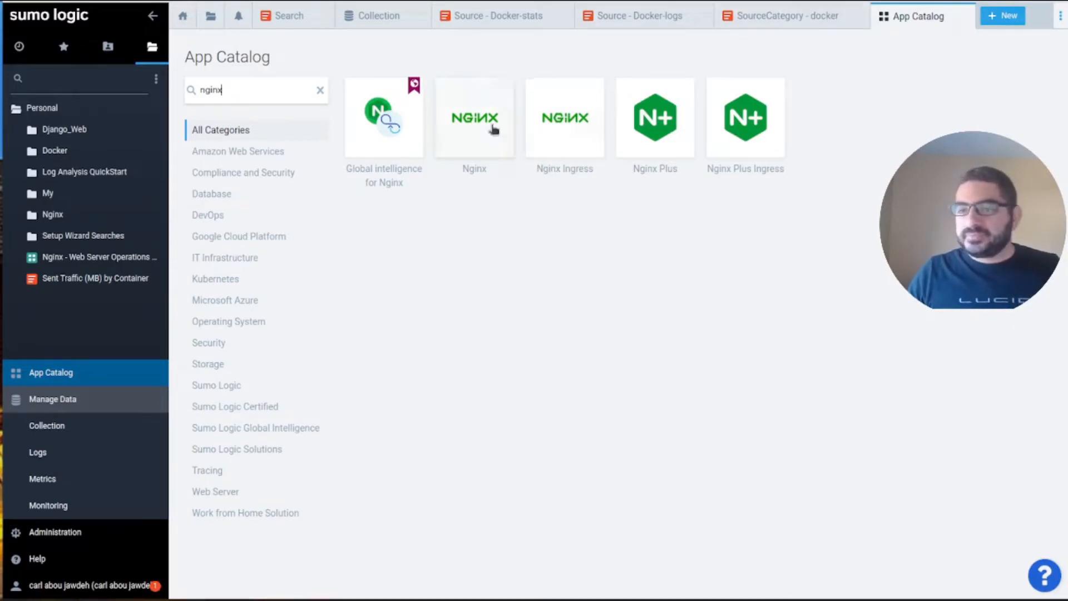
mouse_move(469, 130)
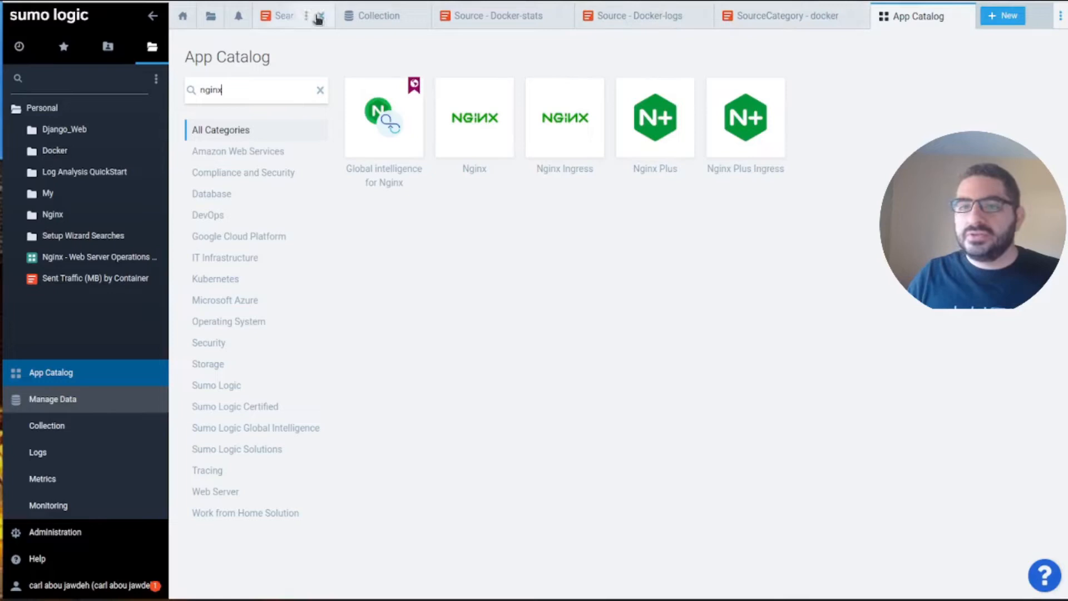
Step: Switch to the Docker-stats tab and close the Docker-logs and SourceCategory - docker tabs
click(286, 15)
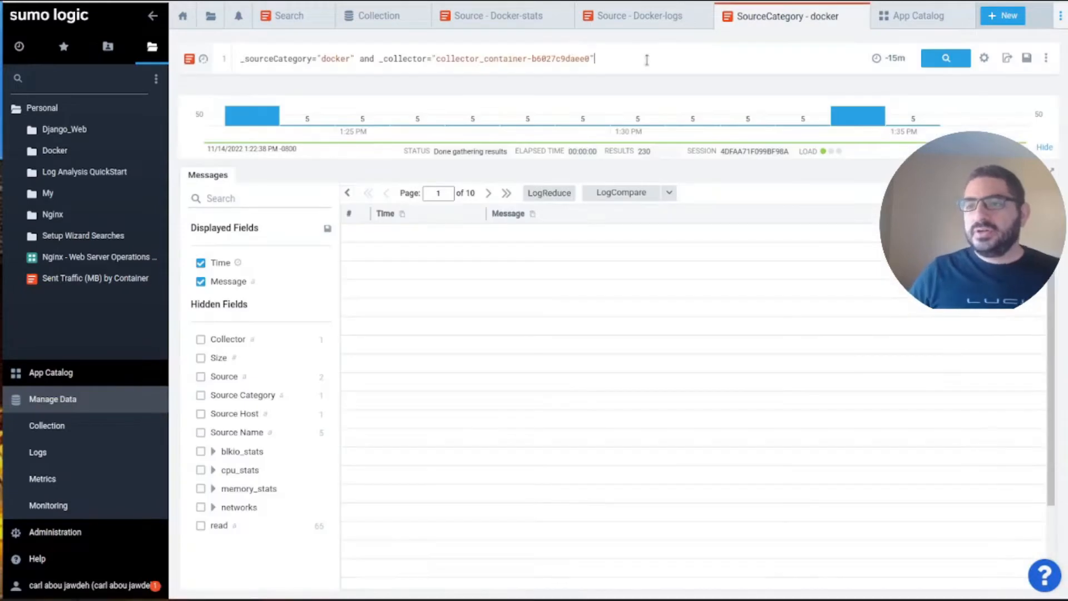
click(946, 58)
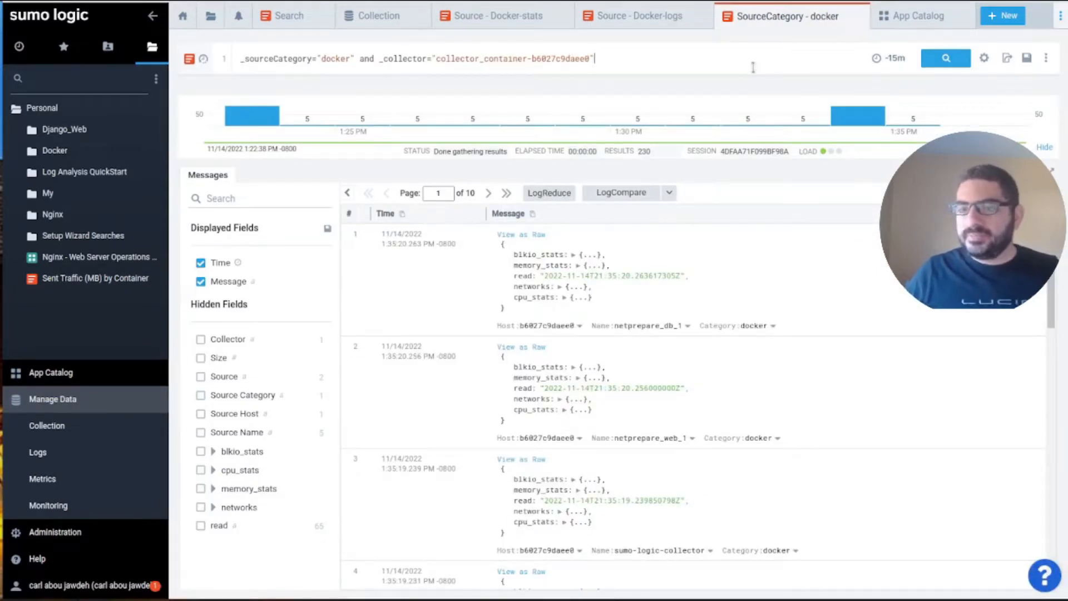
click(501, 16)
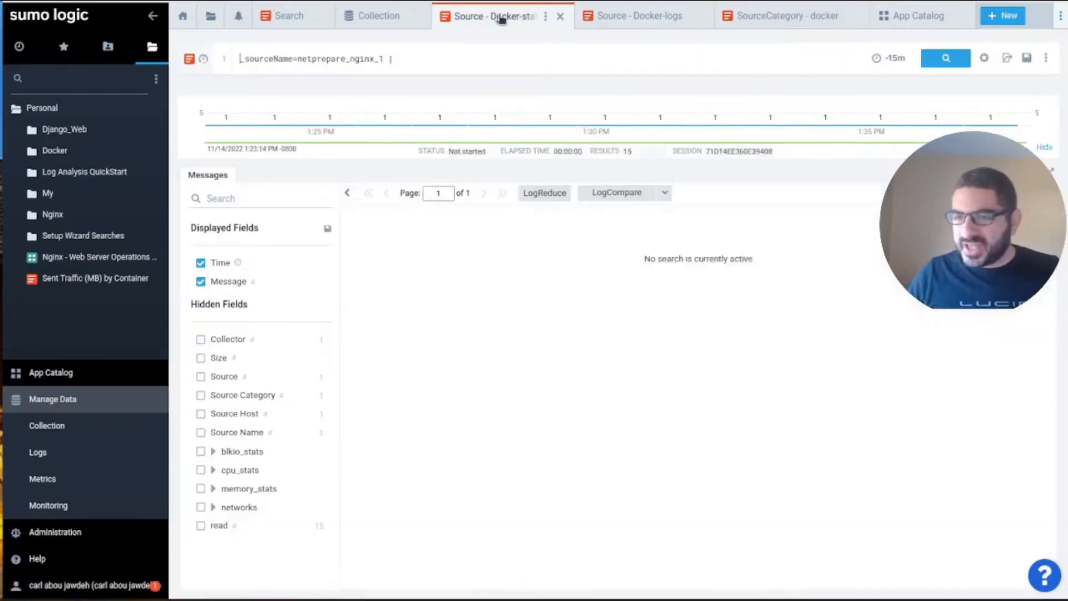
click(946, 57)
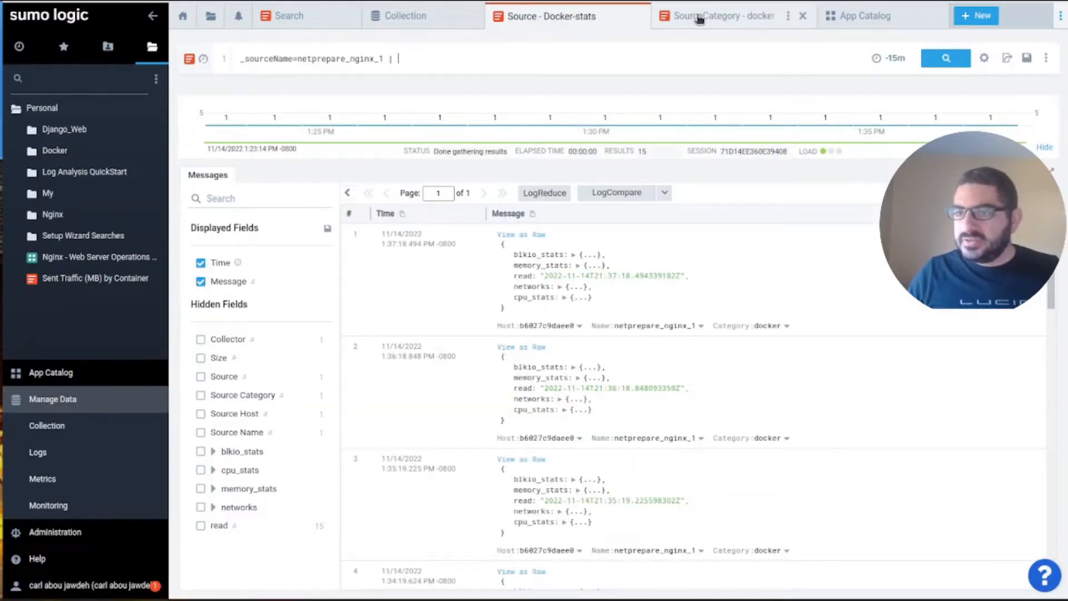
click(802, 16)
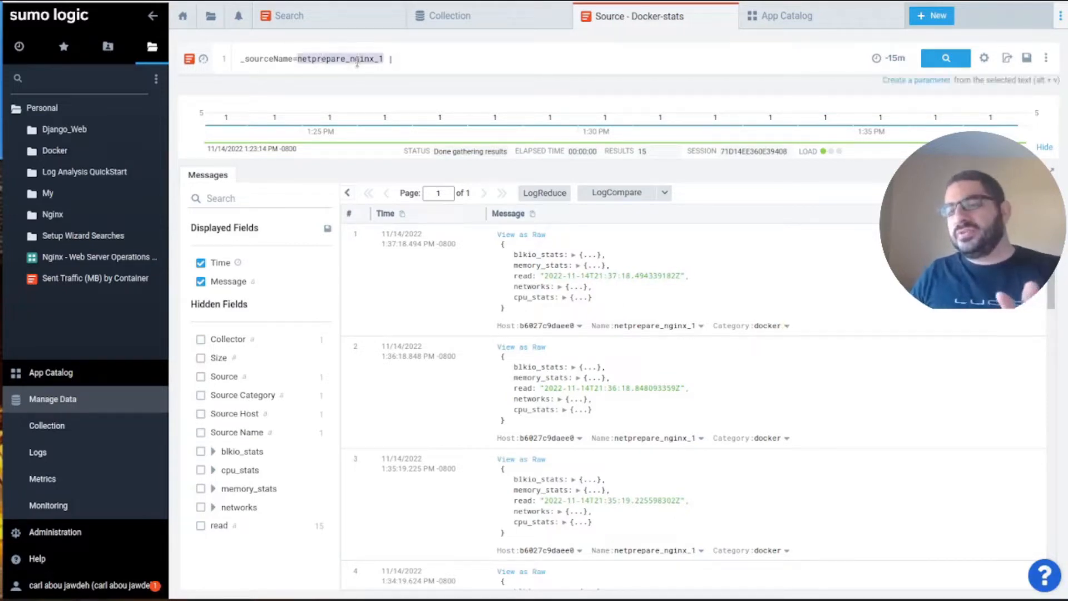
Step: Extract json "networks.eth0.tx_bytes" as tx_bytes from the nginx stats results
scroll(down, 3)
text( json_)
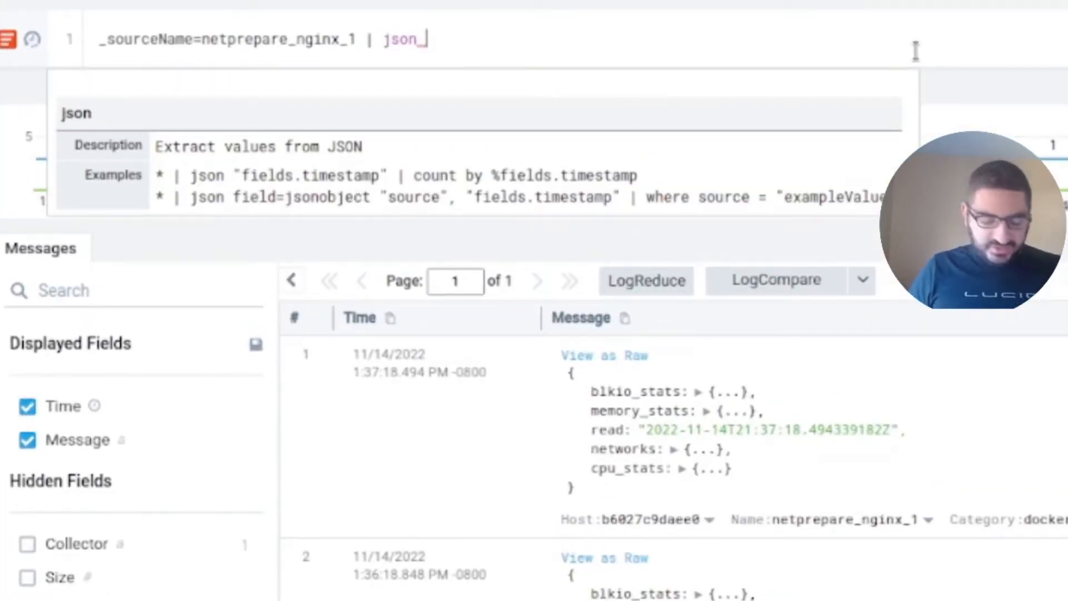
text(")
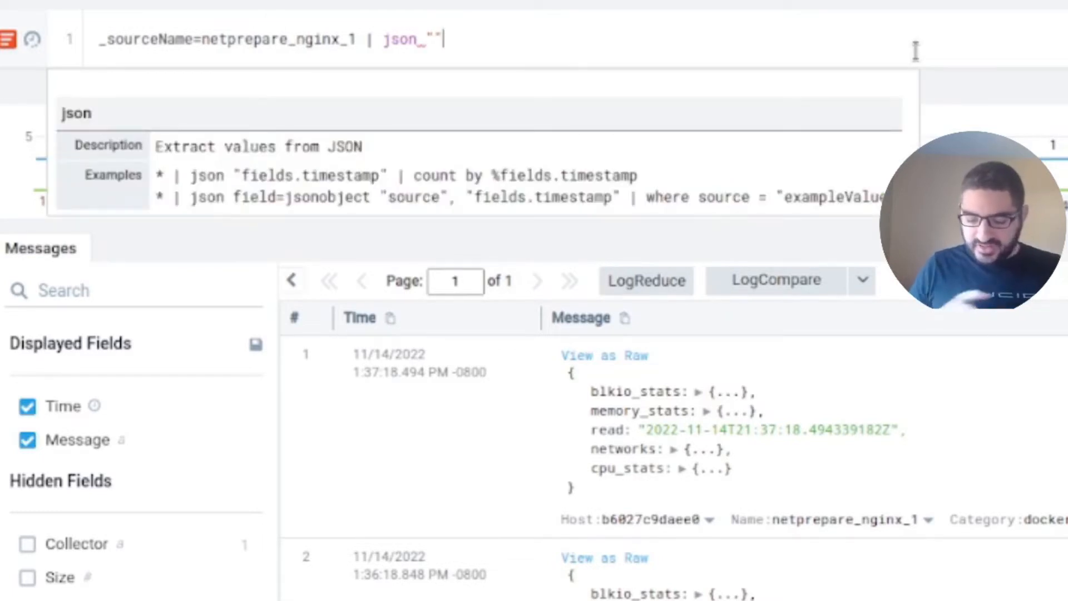
mouse_move(712, 405)
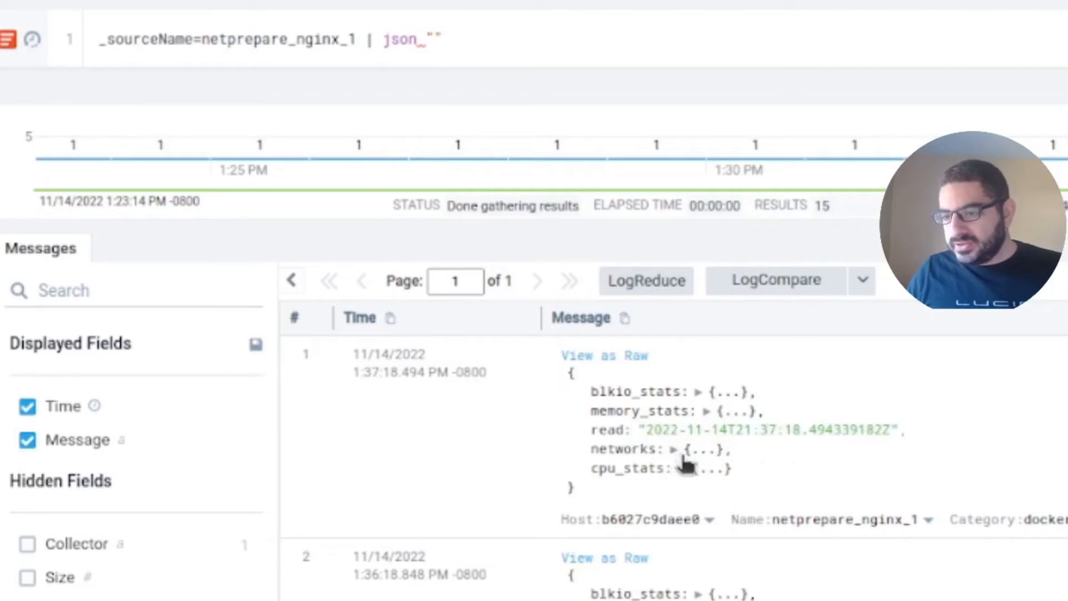
click(675, 449)
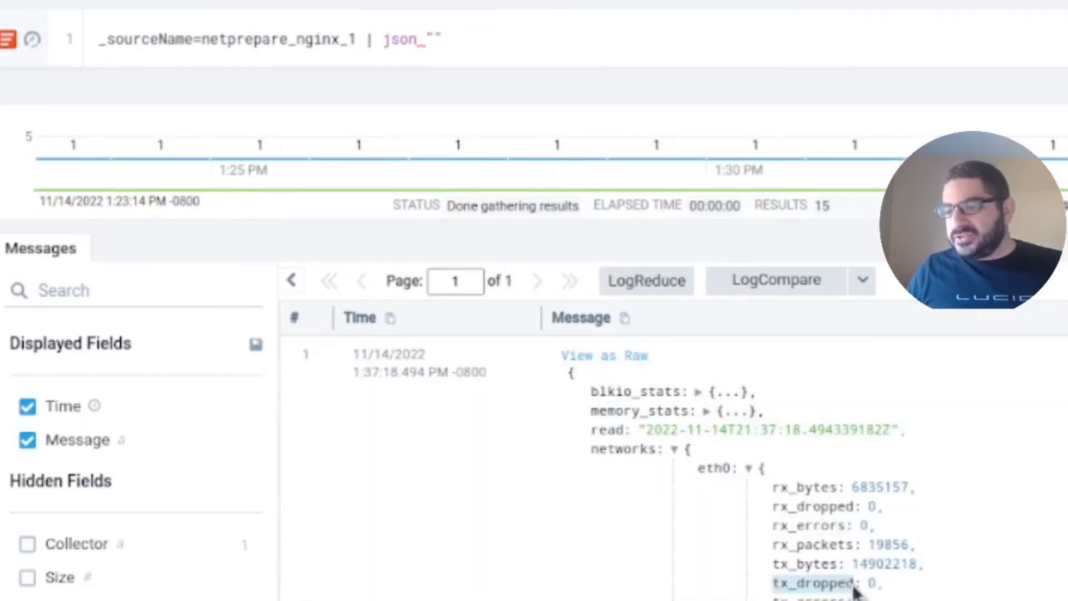
mouse_move(818, 576)
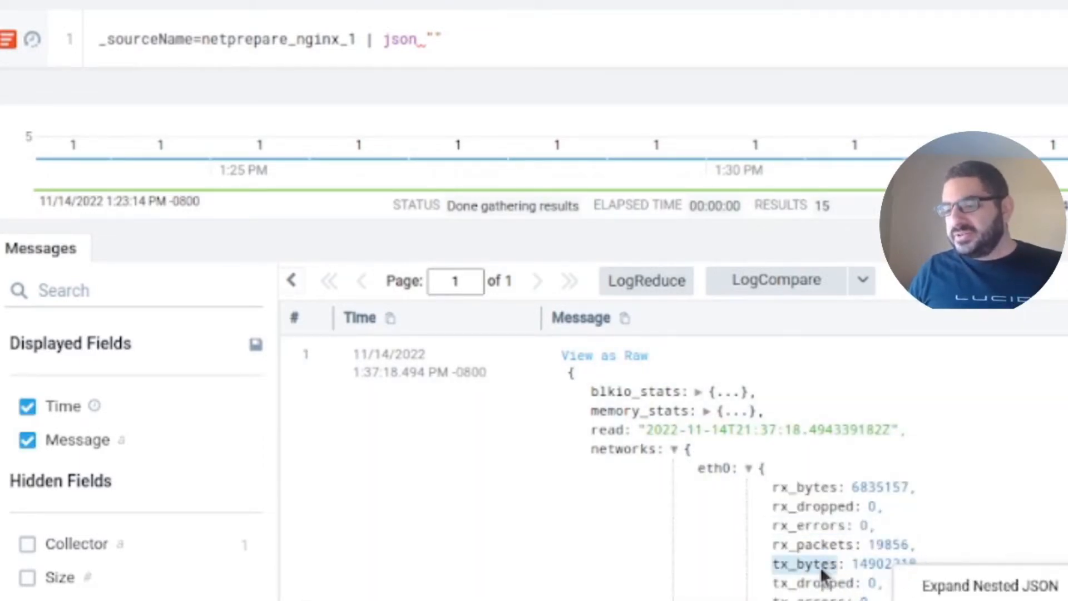
right_click(818, 575)
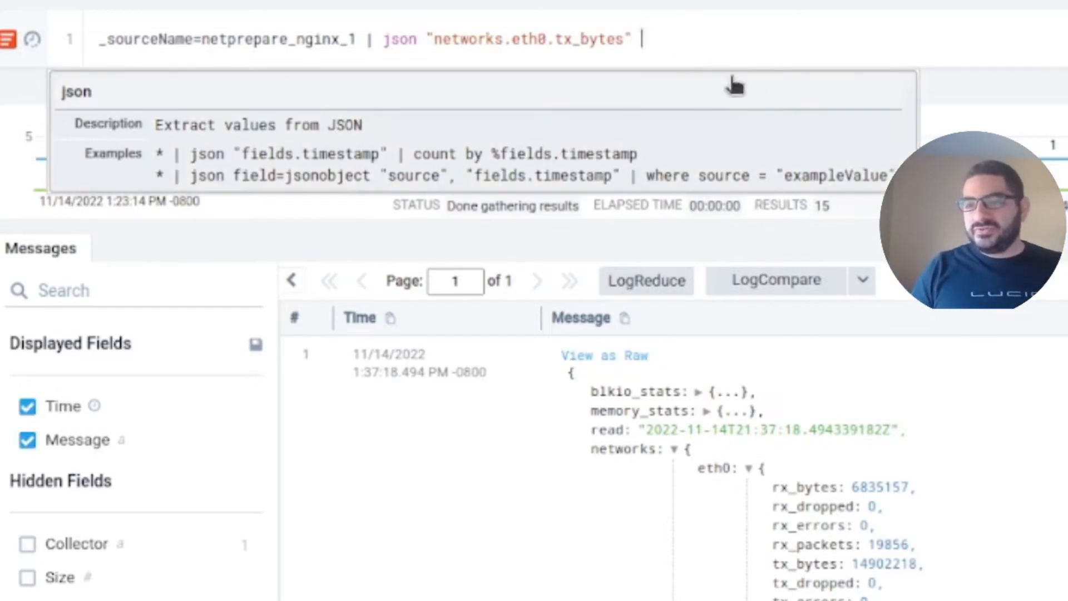
text(as tz)
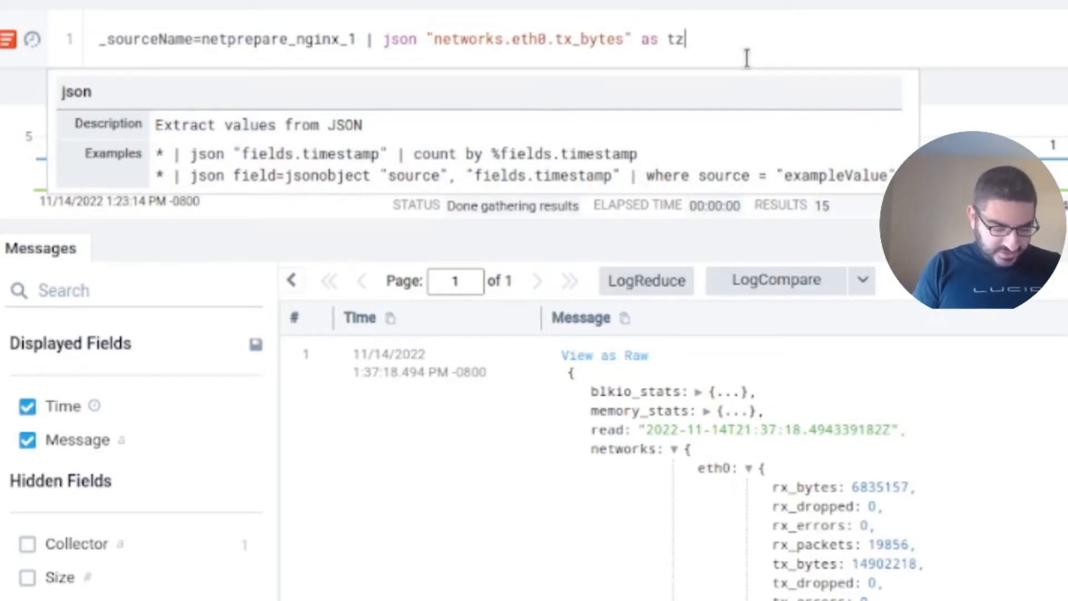
text(x_)
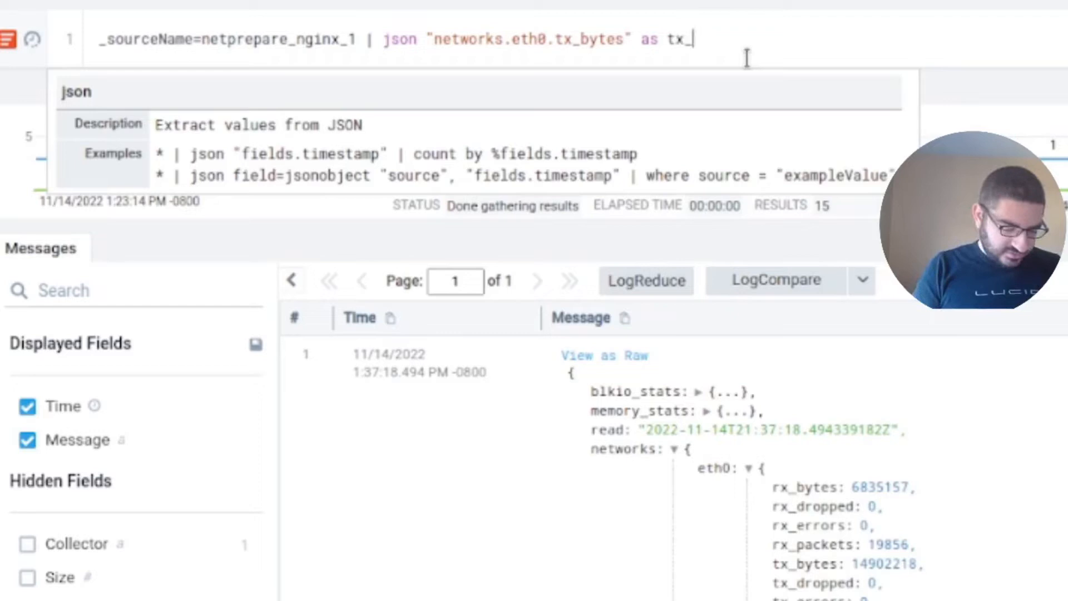
text(bytes)
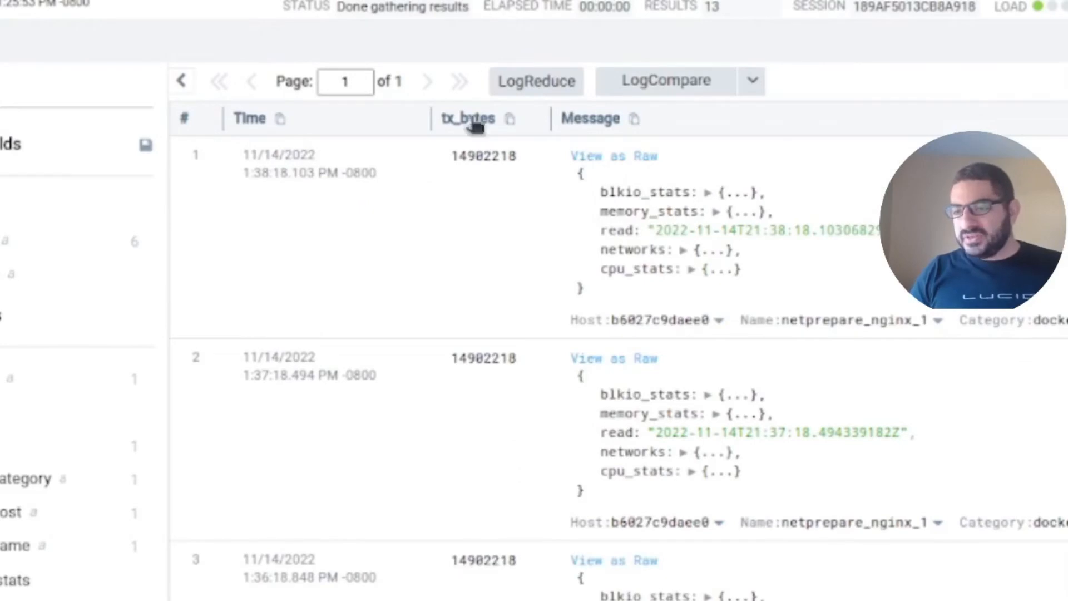
Step: Run the tx_bytes query with nodrop, review the results, then rerun without nodrop
scroll(down, 3)
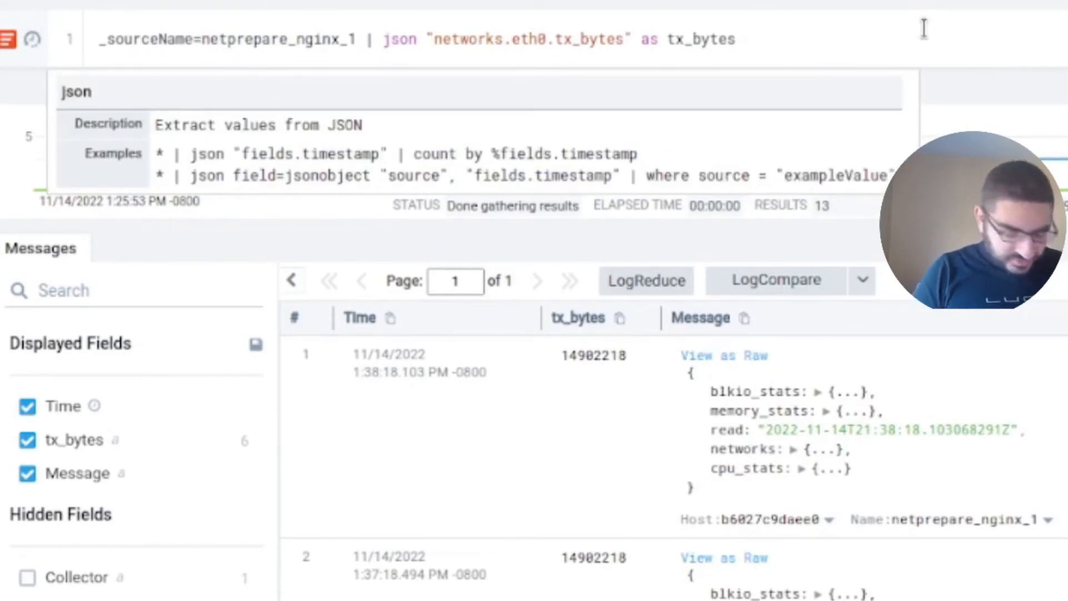
text(nodrops)
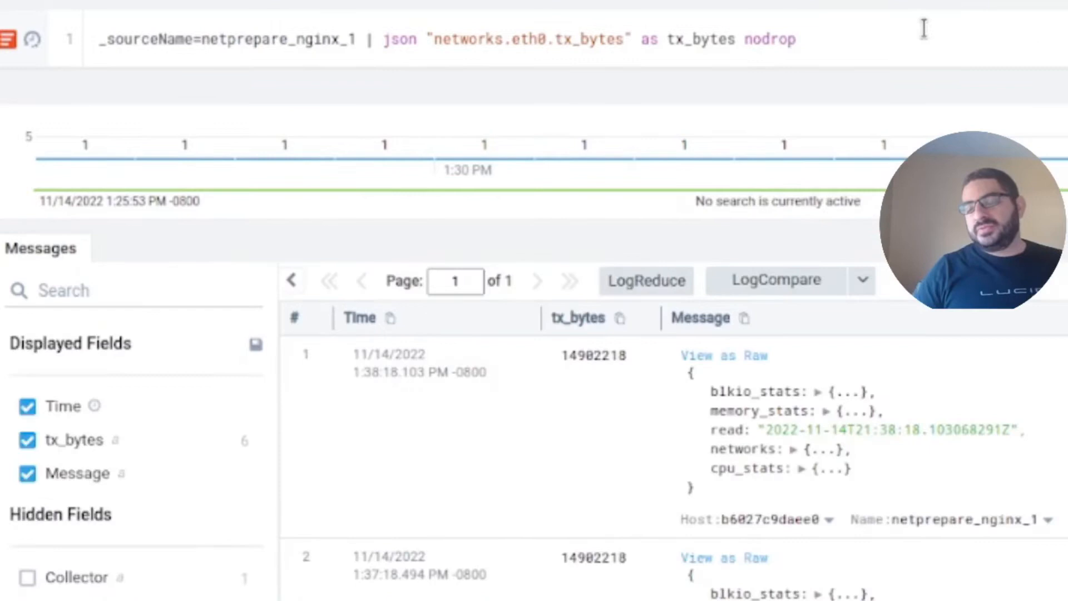
key(enter)
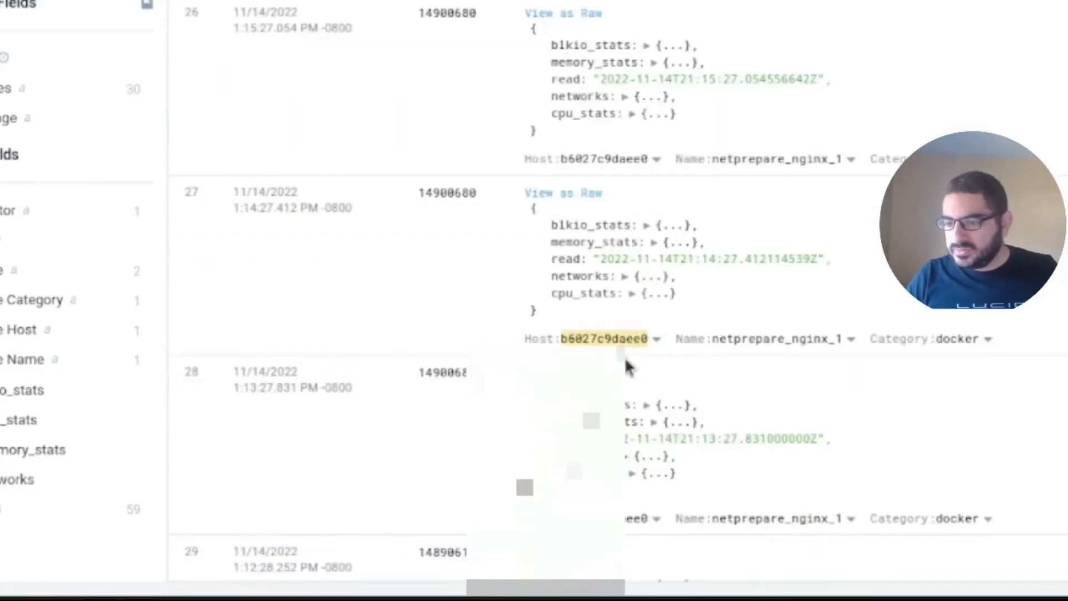
scroll(down, 3)
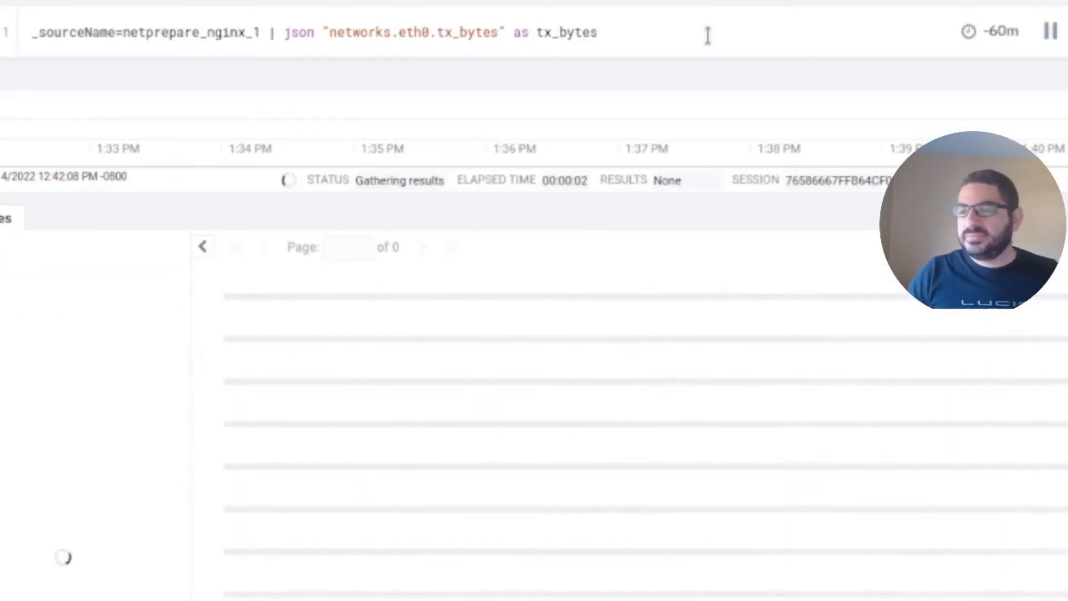
Step: Add "networks.eth0.tx_errors" to the json operator with a tx_errors alias
click(999, 32)
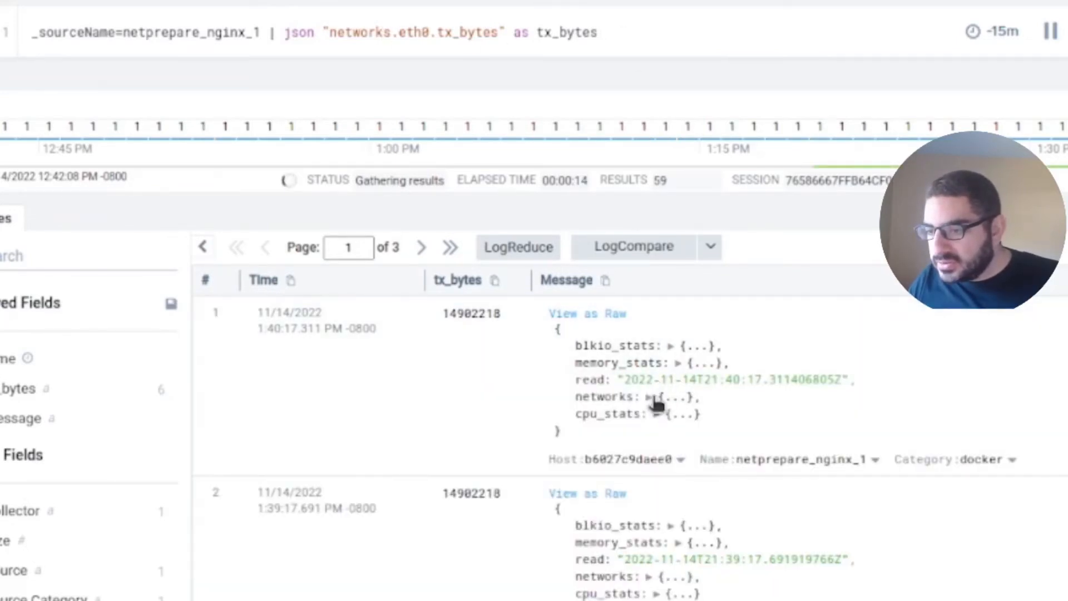
click(646, 397)
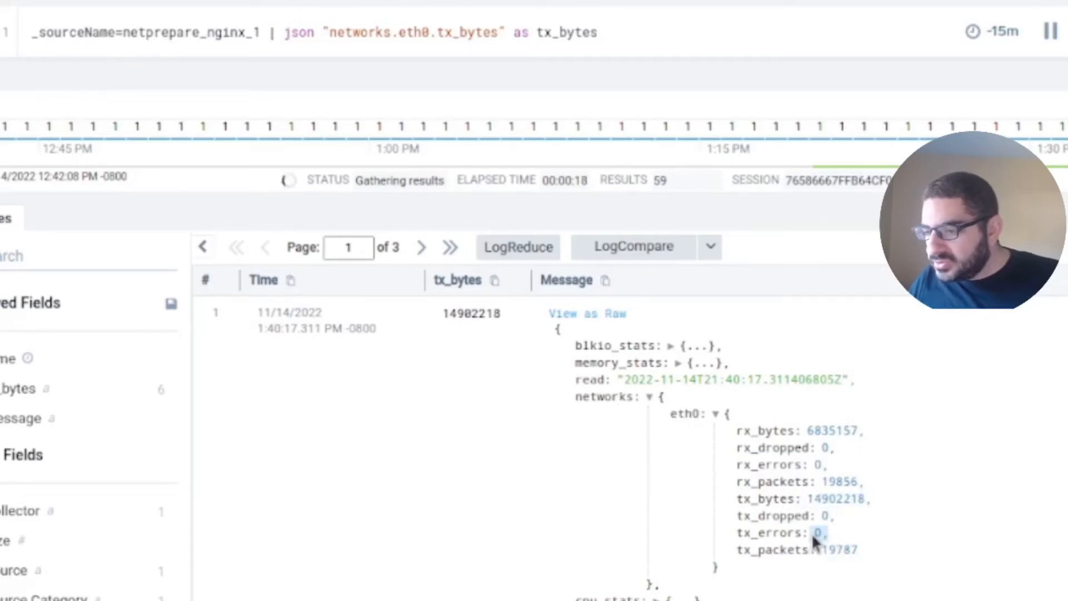
right_click(797, 550)
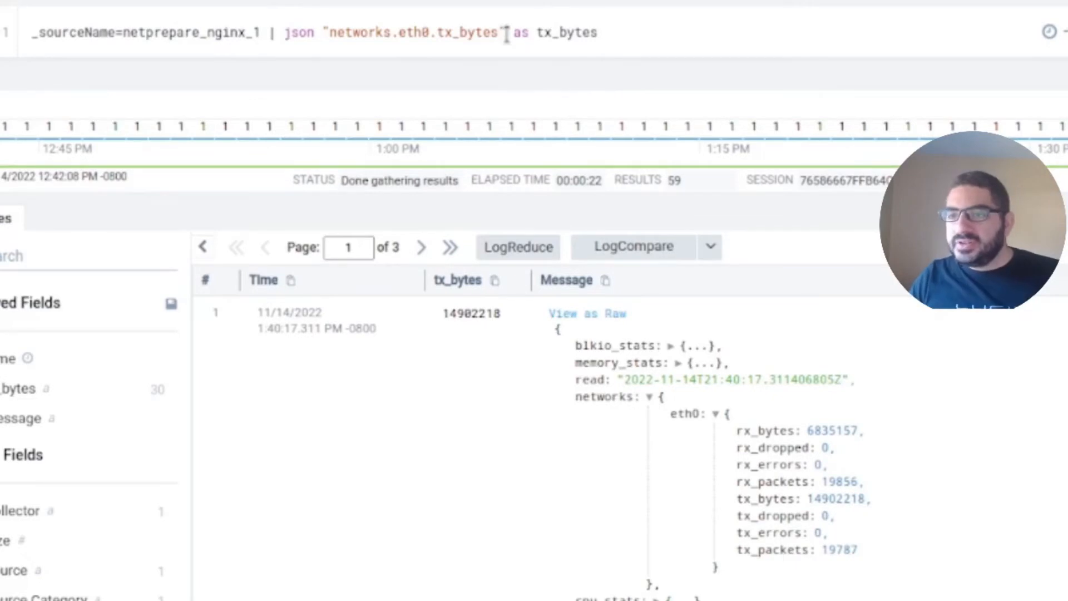
text(,%"networks.eth0.tx_errors")
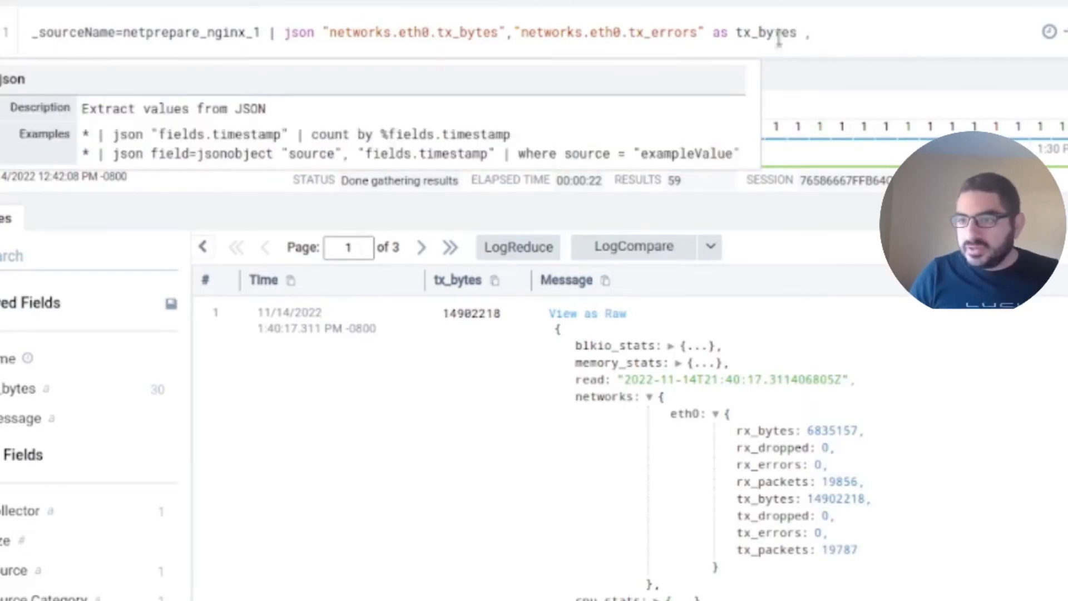
double_click(664, 32)
text( tx_errors | w)
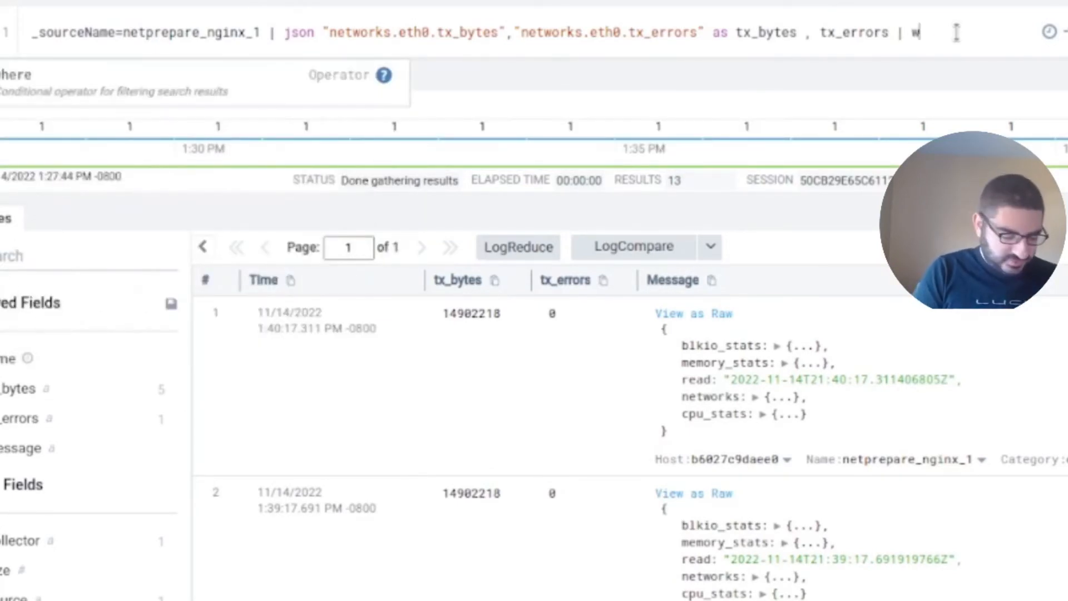
Step: Append | where tx_errors=0 and run the search
text(here)
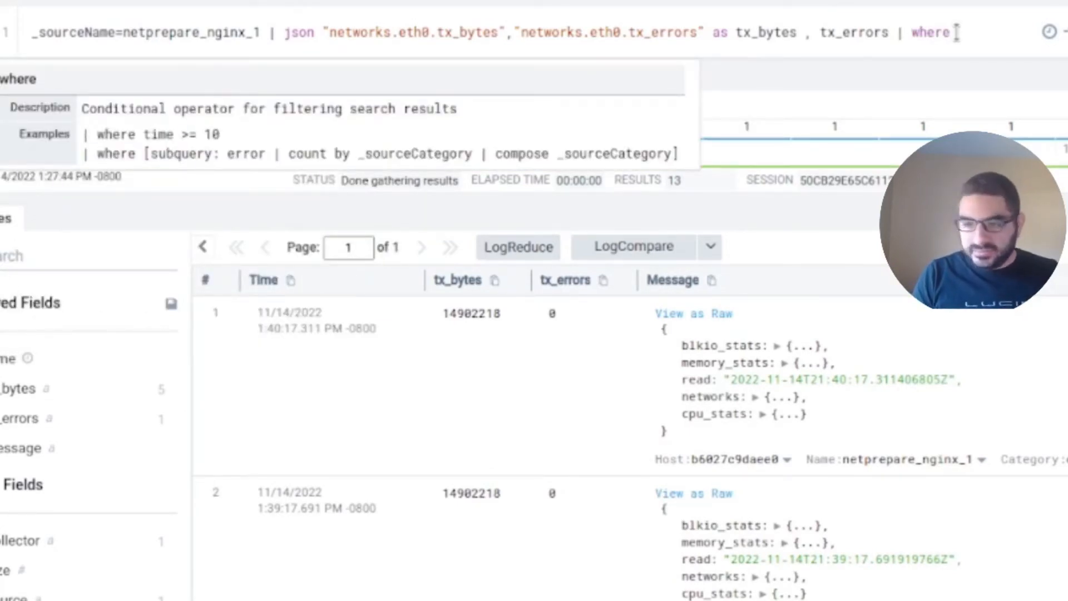
text(tx_errors)
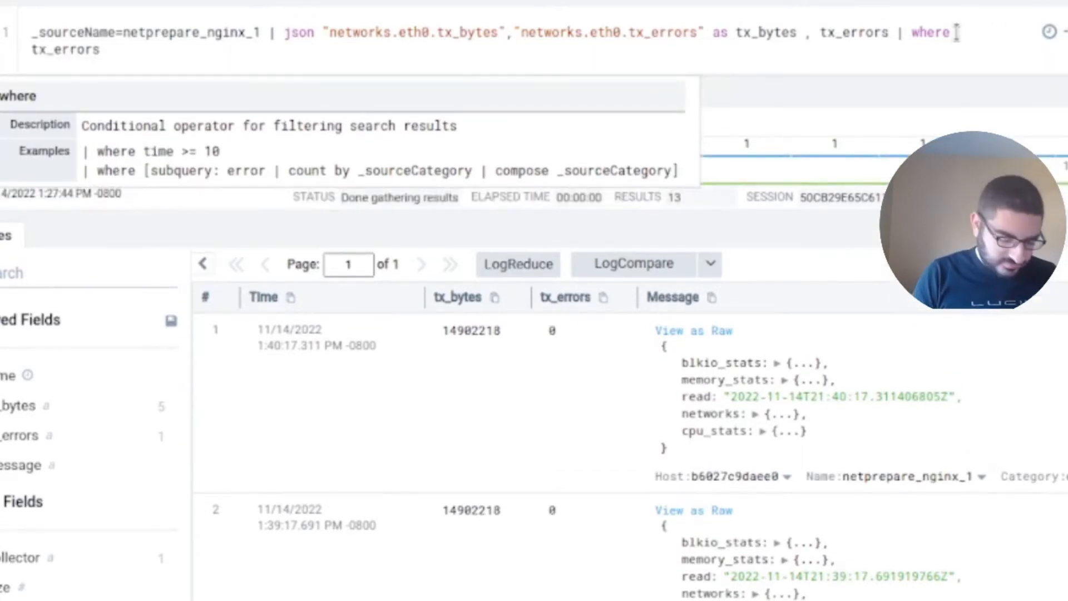
text(>0)
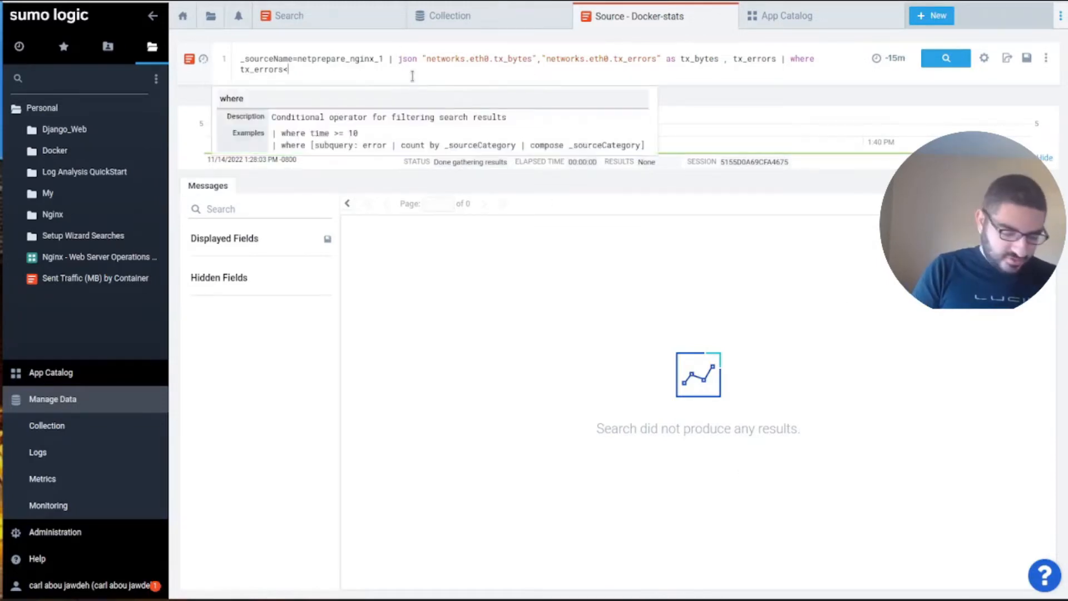
text(0)
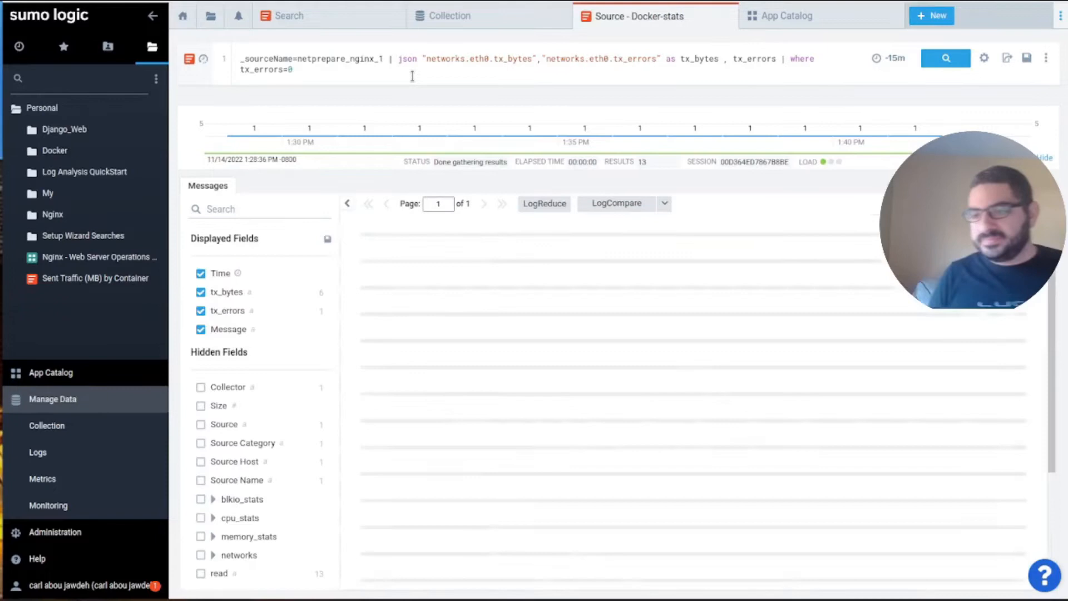
click(946, 58)
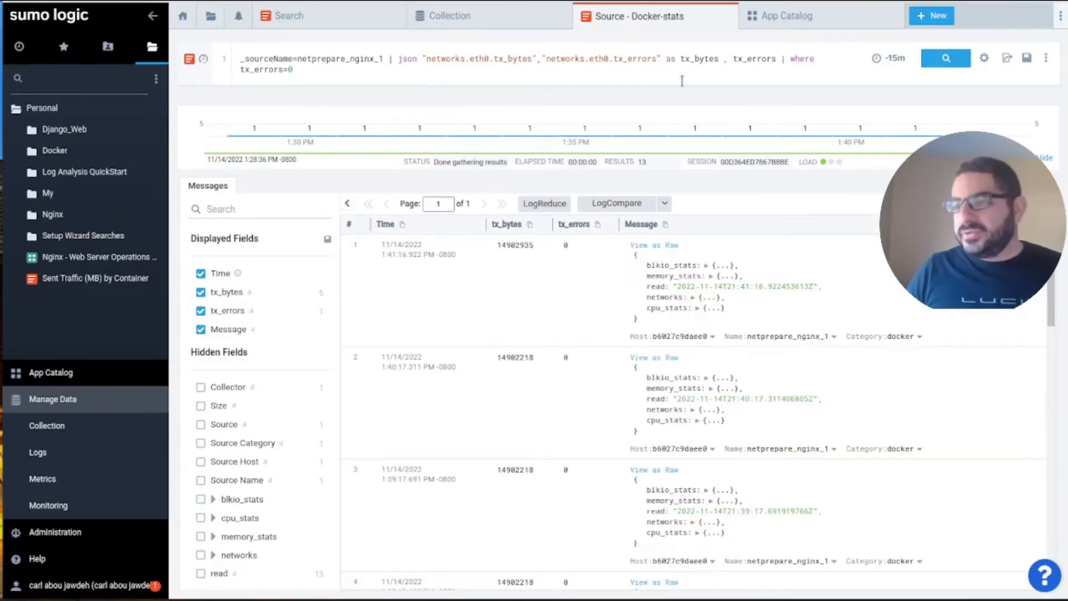
drag(787, 59, 865, 58)
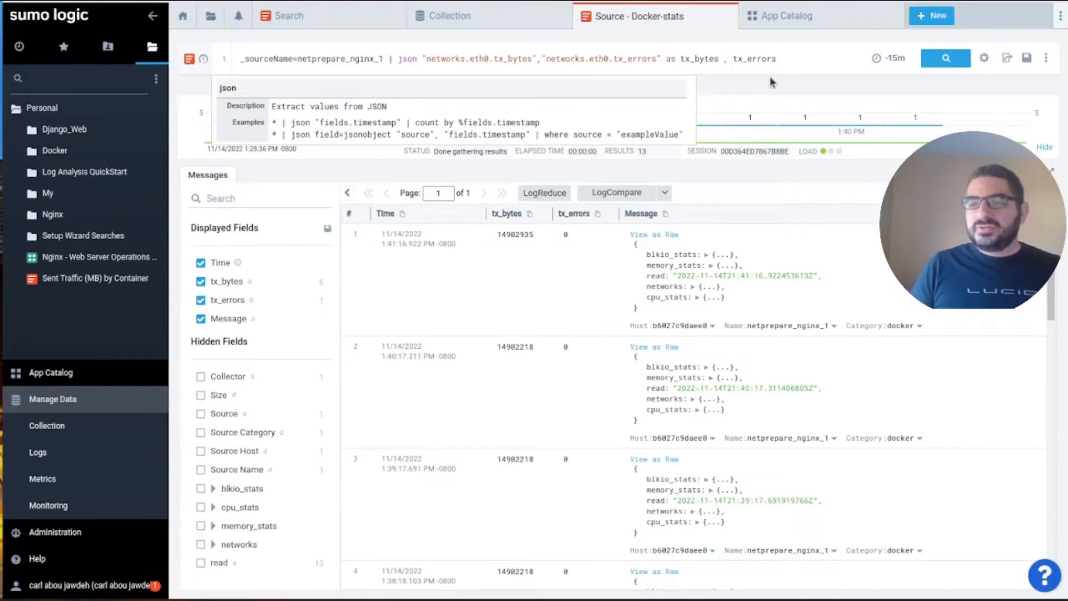
Step: Remove the json and where clauses, rerun, and parse an access-log line's selected text
drag(258, 58, 775, 59)
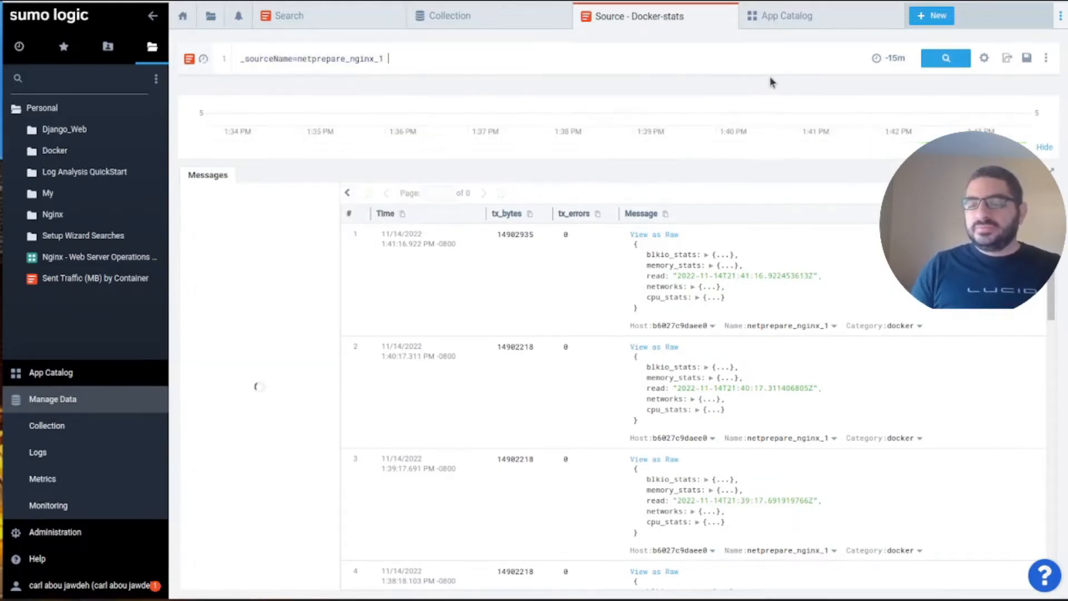
click(946, 58)
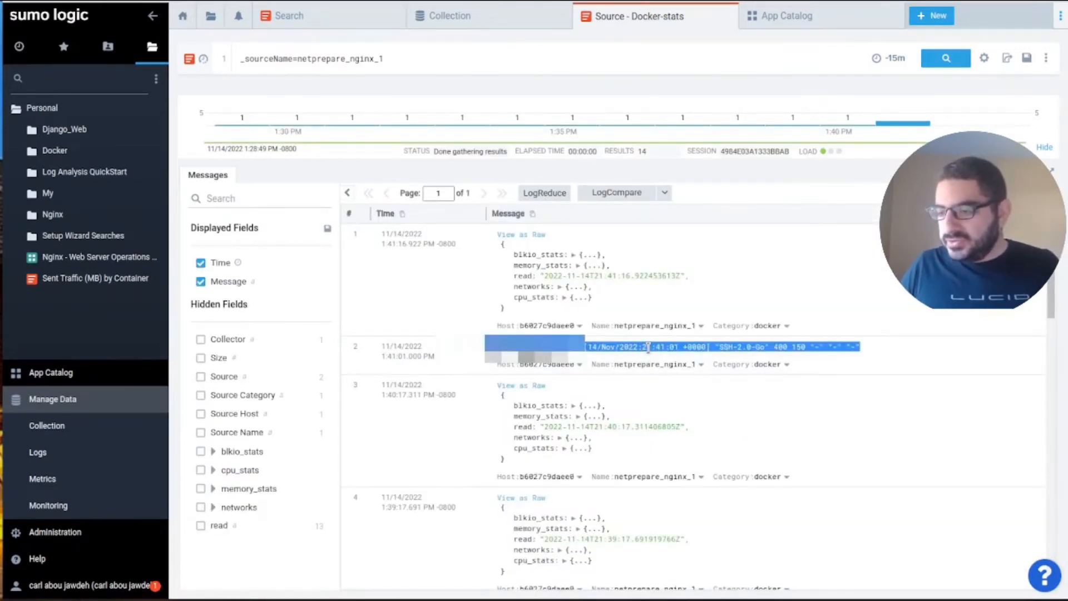
click(647, 346)
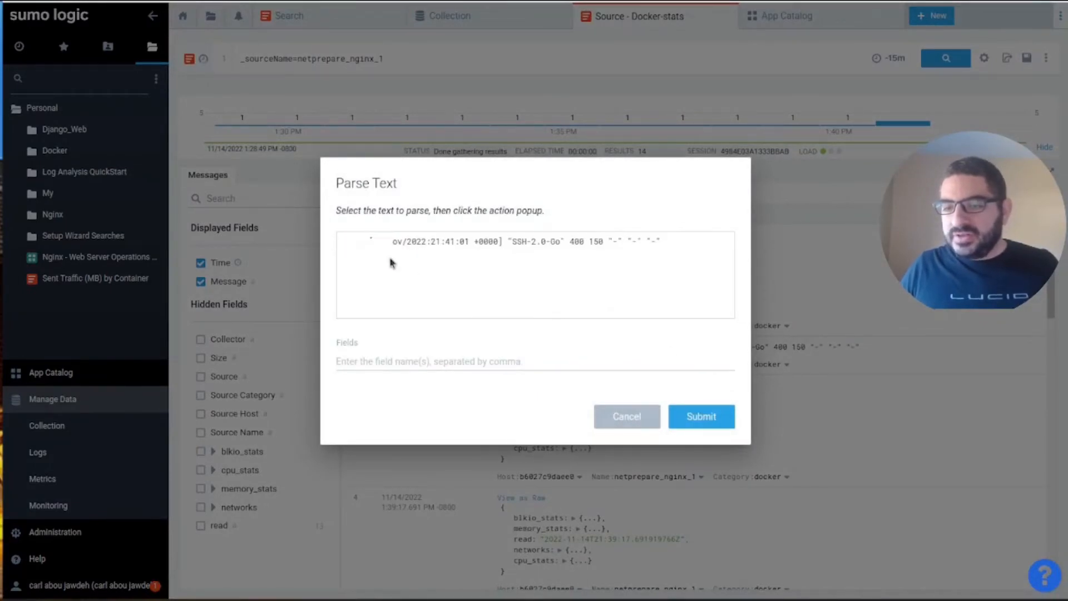
Step: Parse the access-log line into src_ip, datetime and msg fields, then rerun the search
text(s)
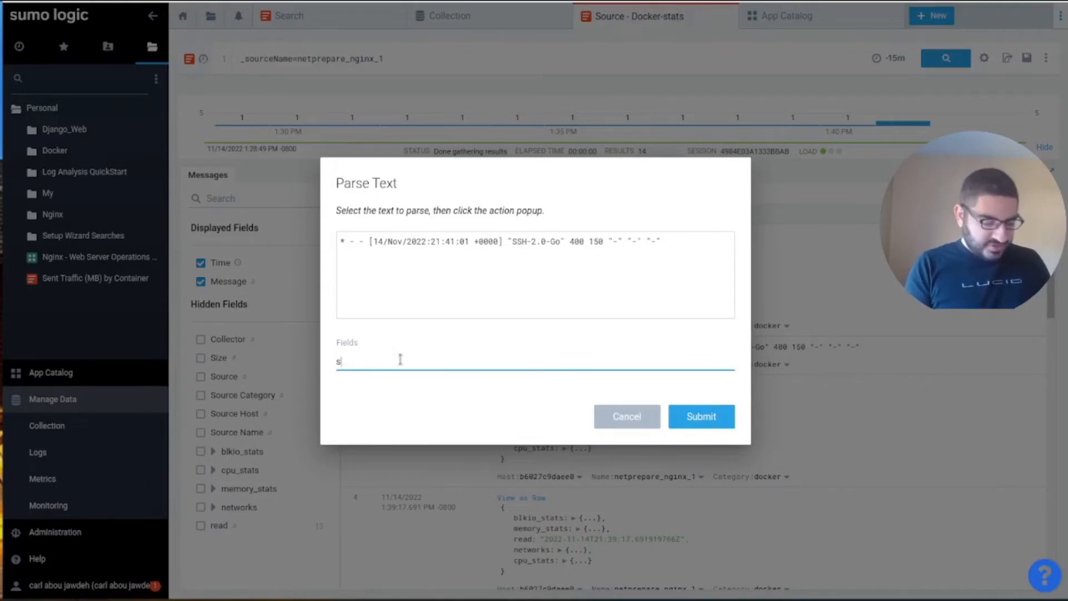
text(rc_ip)
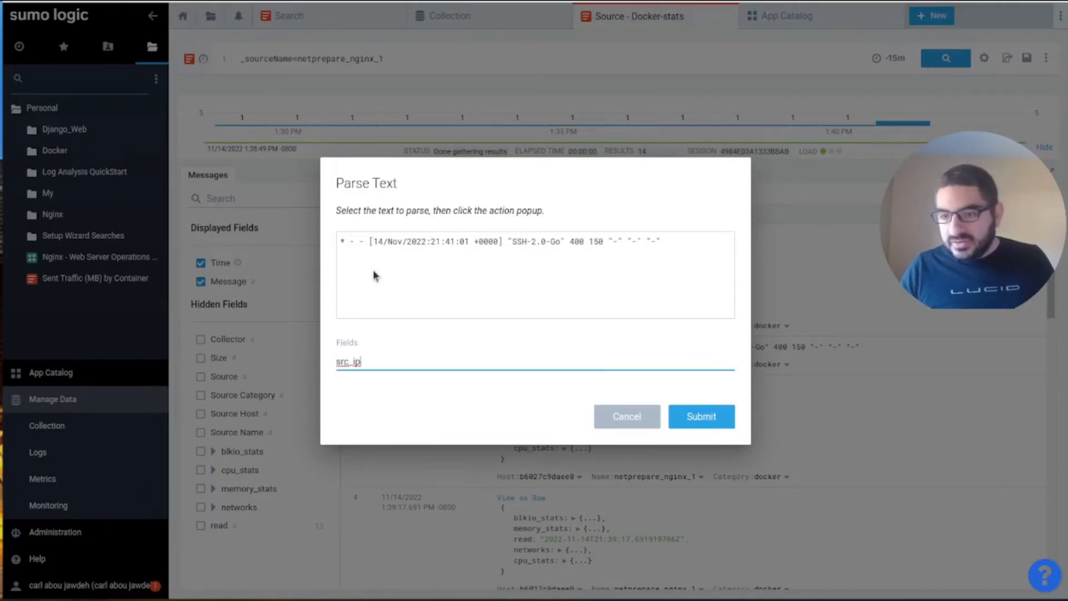
drag(374, 241, 494, 240)
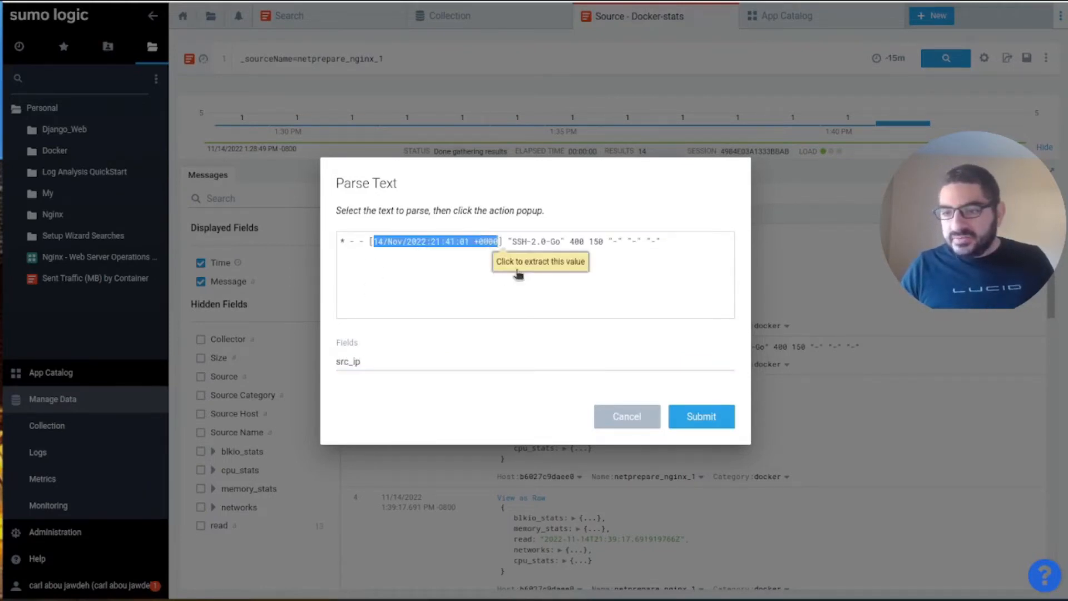
click(540, 262)
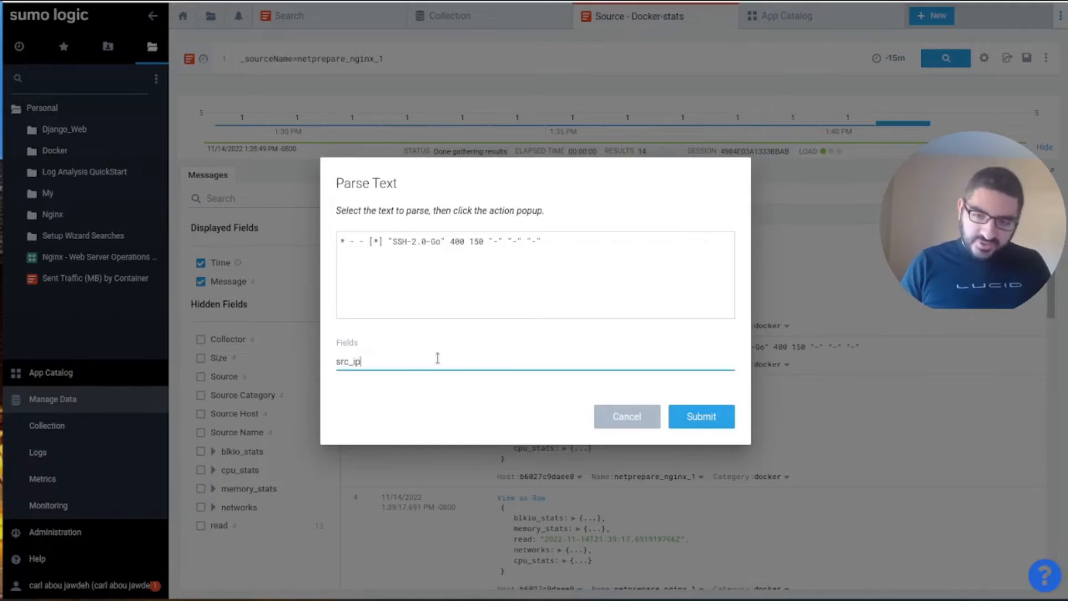
text(,datetime)
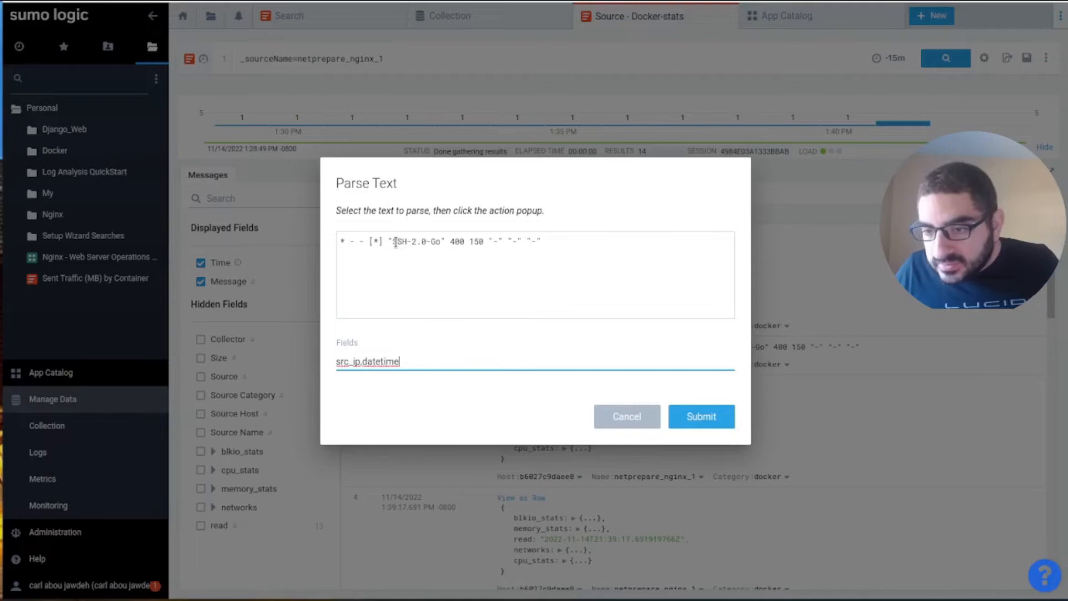
drag(391, 240, 538, 241)
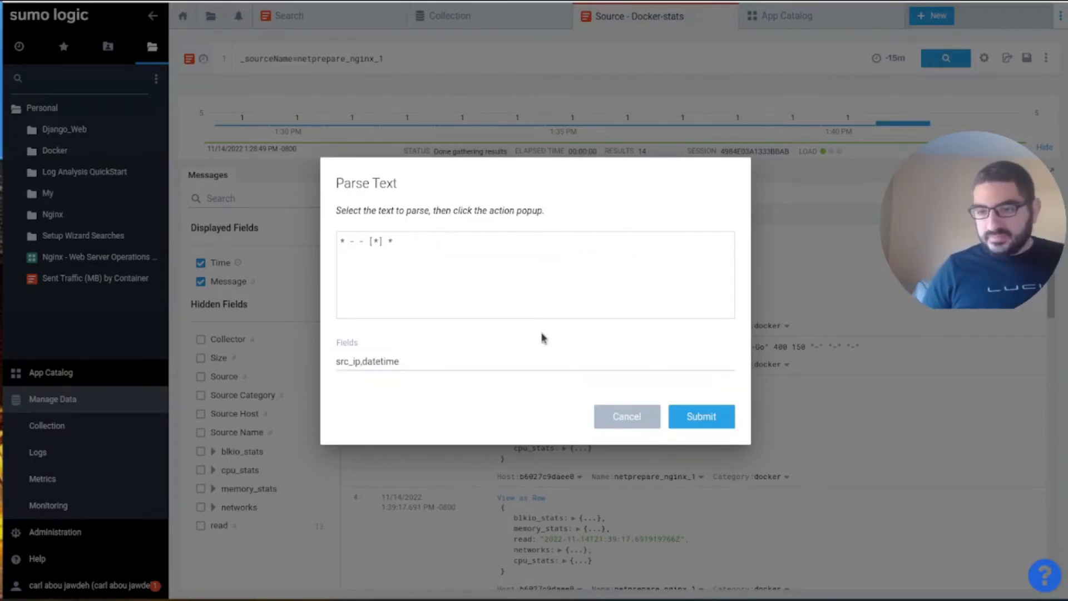
click(525, 361)
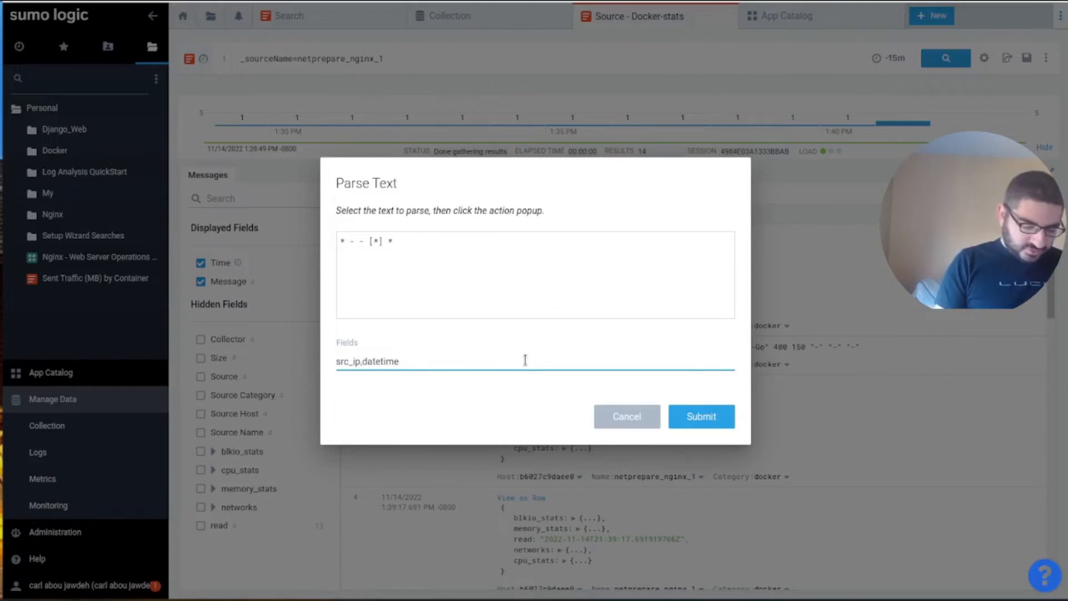
text(,msg)
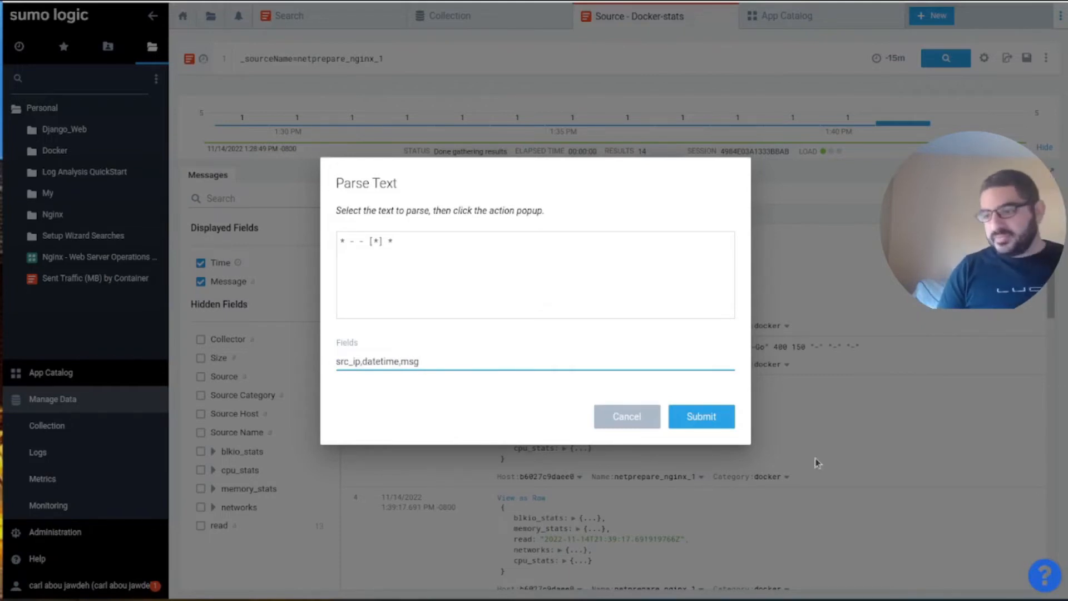
click(701, 416)
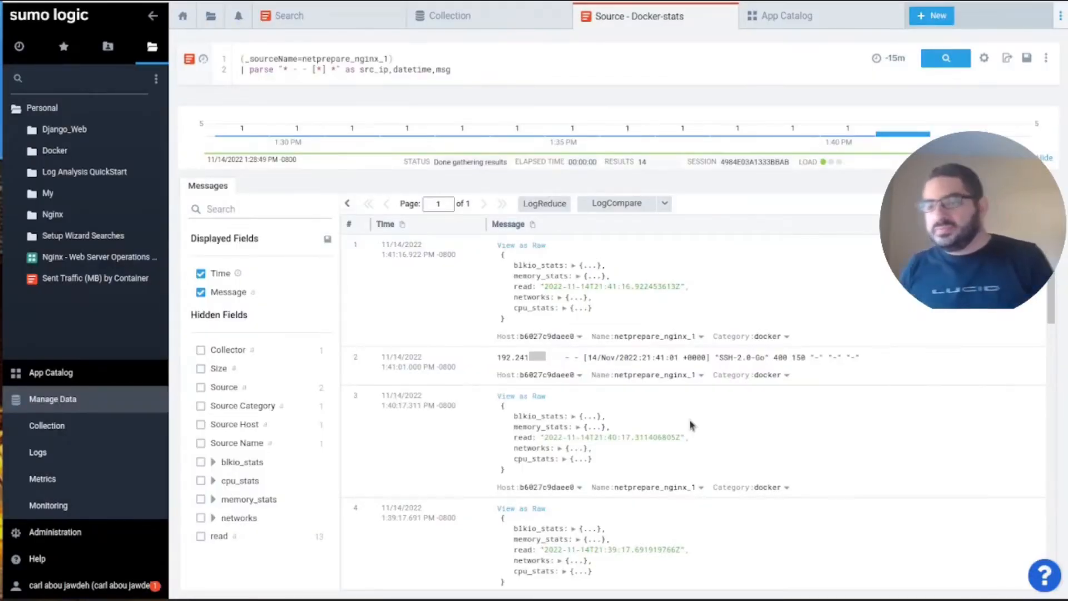
click(945, 57)
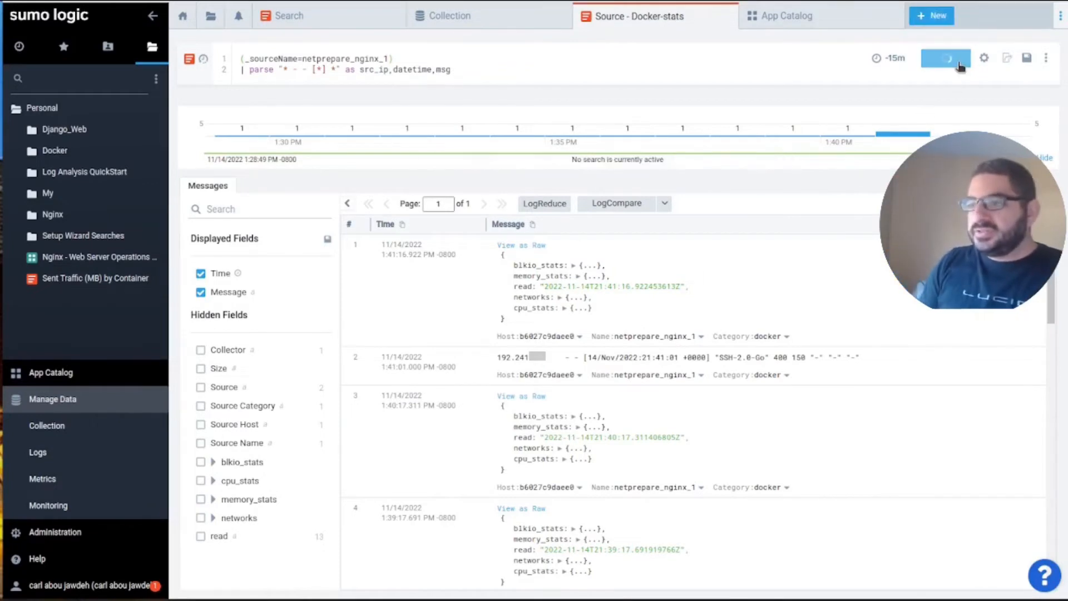
Step: Rerun the nginx parse search over the last 60 minutes, showing src_ip, datetime and msg columns
click(946, 58)
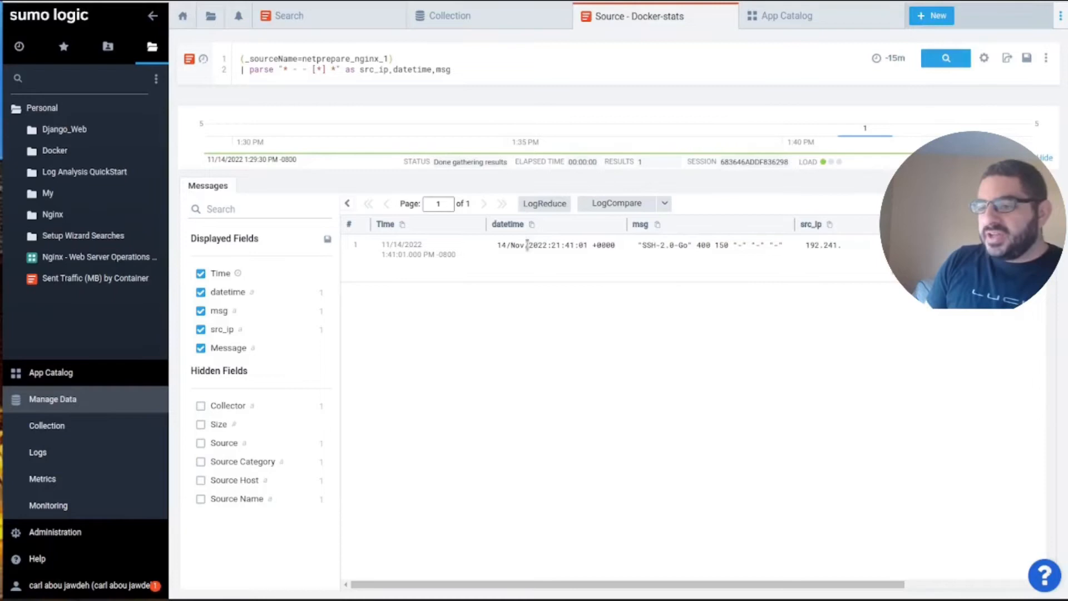
mouse_move(562, 233)
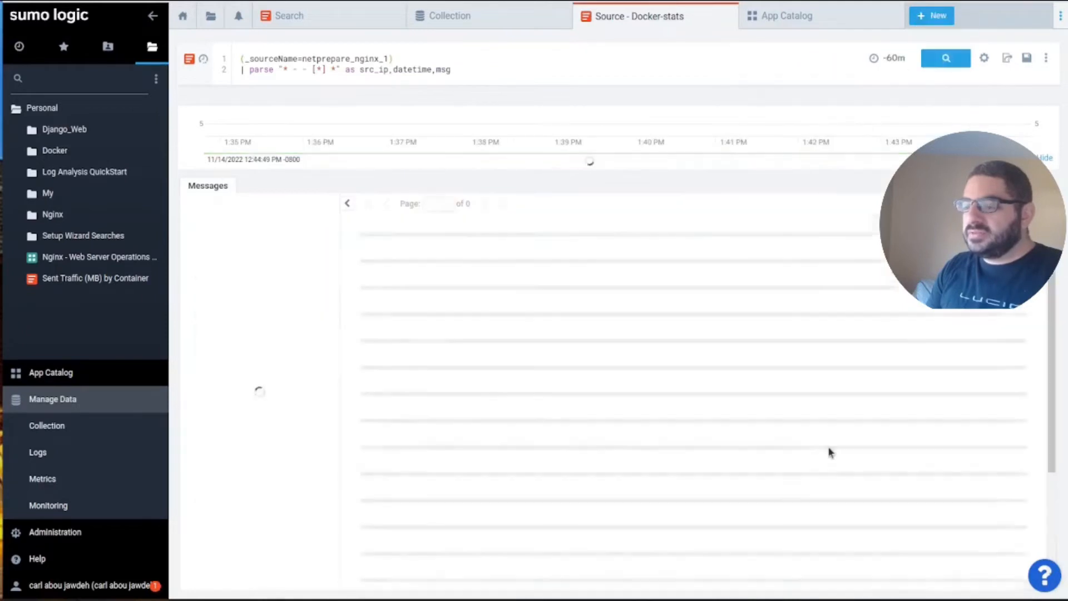
click(946, 58)
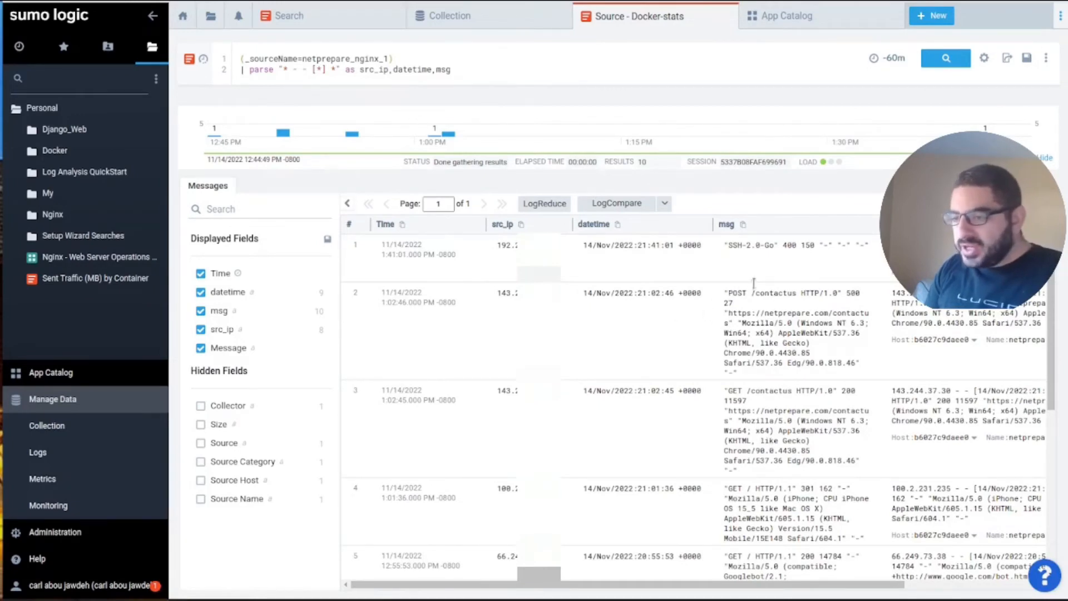
mouse_move(1019, 340)
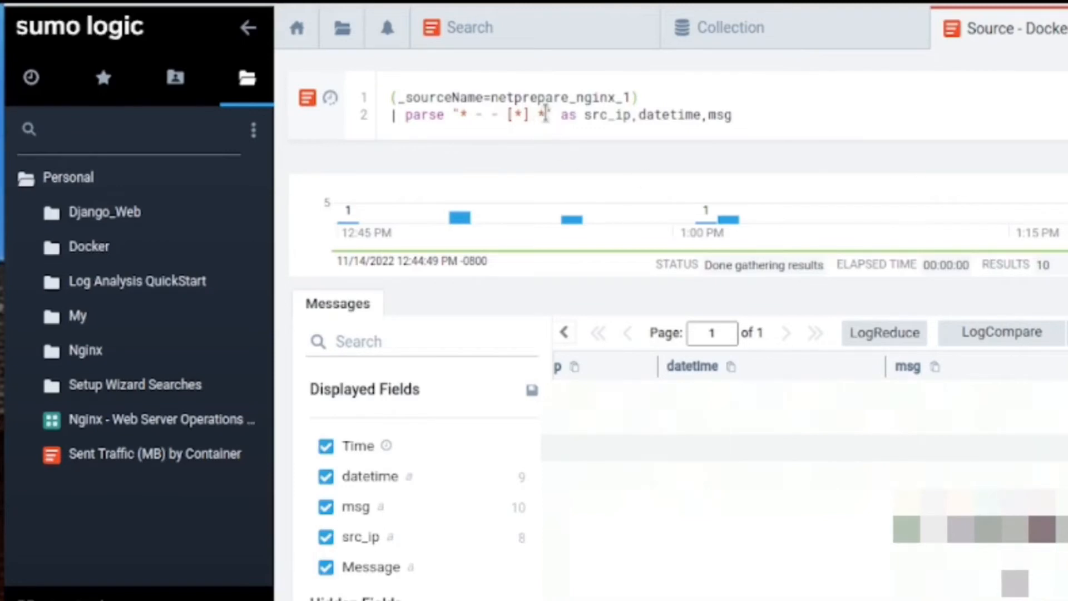
mouse_move(763, 354)
text( "POST)
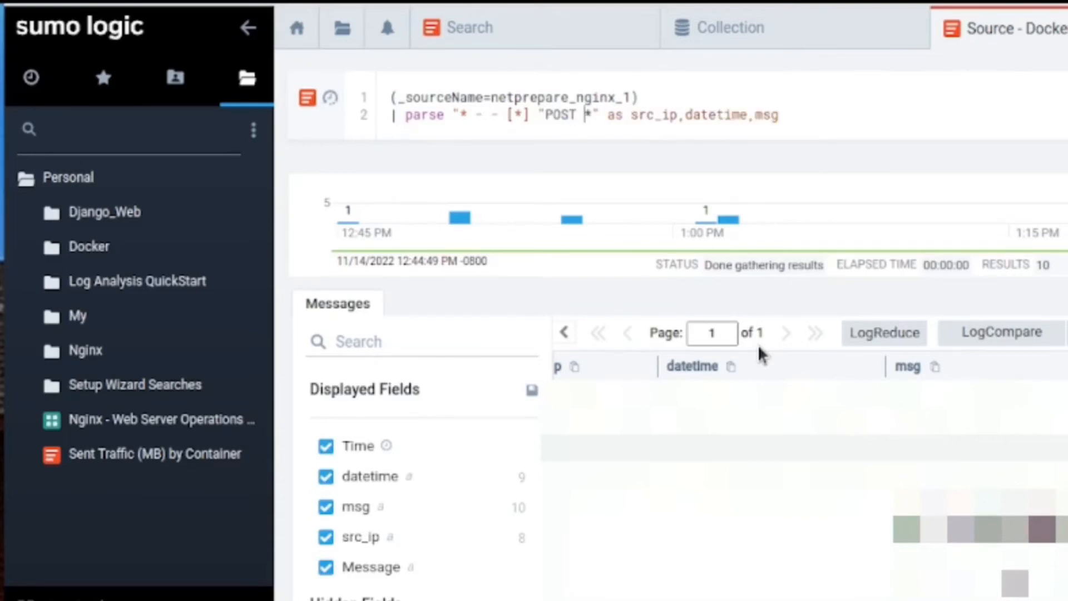
Step: Add a method field to the parse pattern and rerun, showing GET and POST values
text(\")
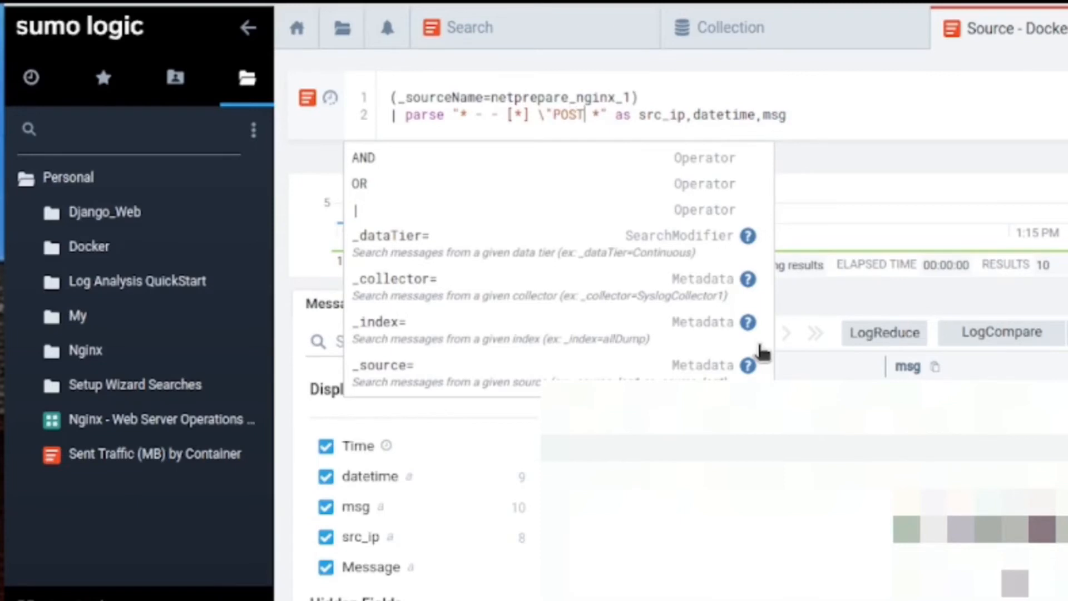
double_click(567, 115)
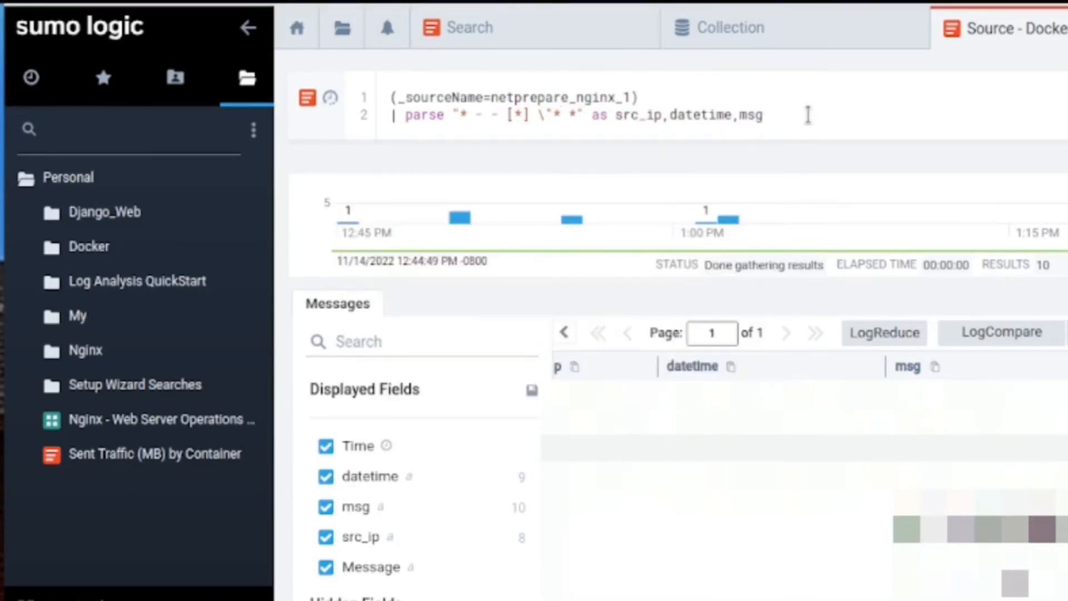
text(method,m)
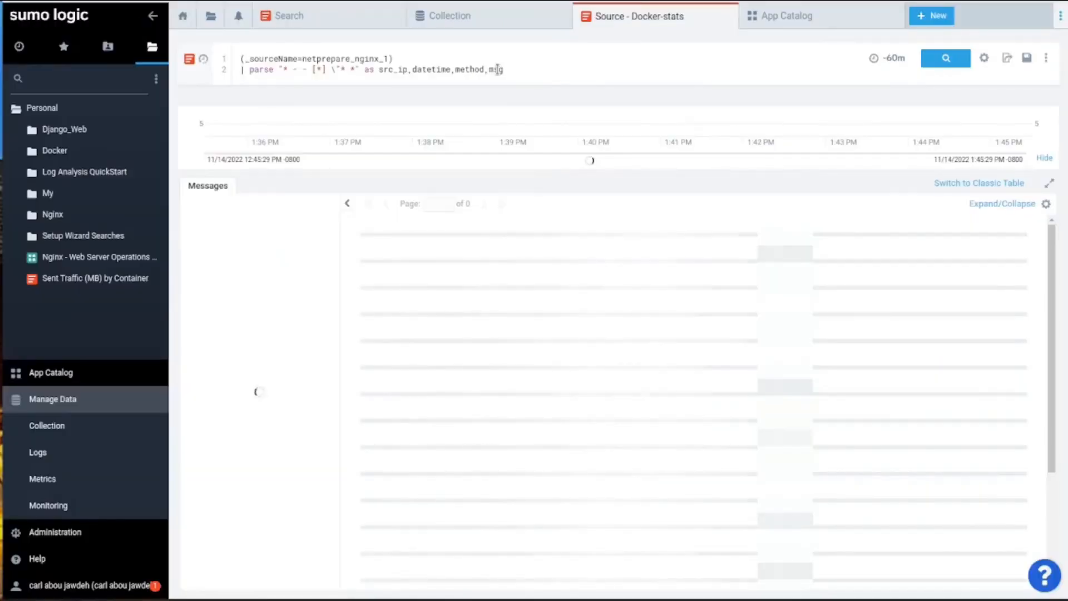
click(946, 58)
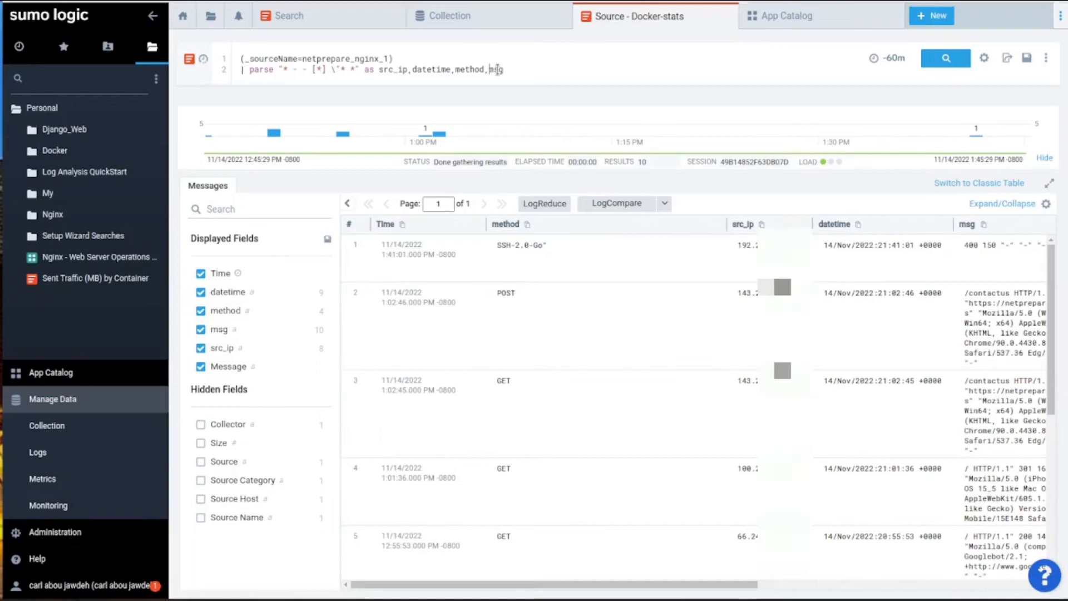
scroll(down, 3)
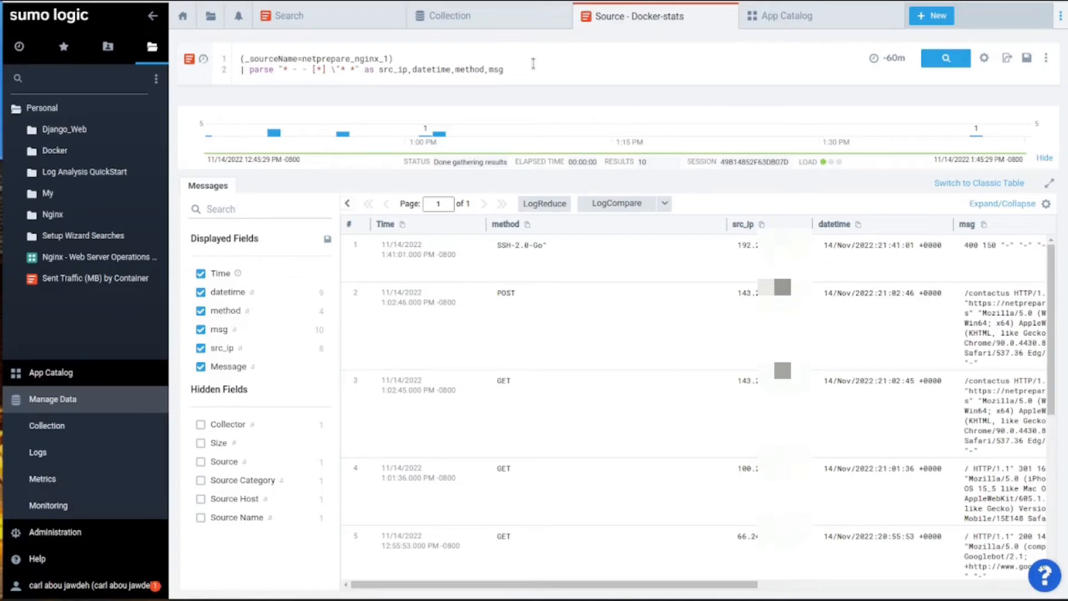
Step: Replace the parse pattern line with an empty parse regex operator
drag(245, 69, 506, 69)
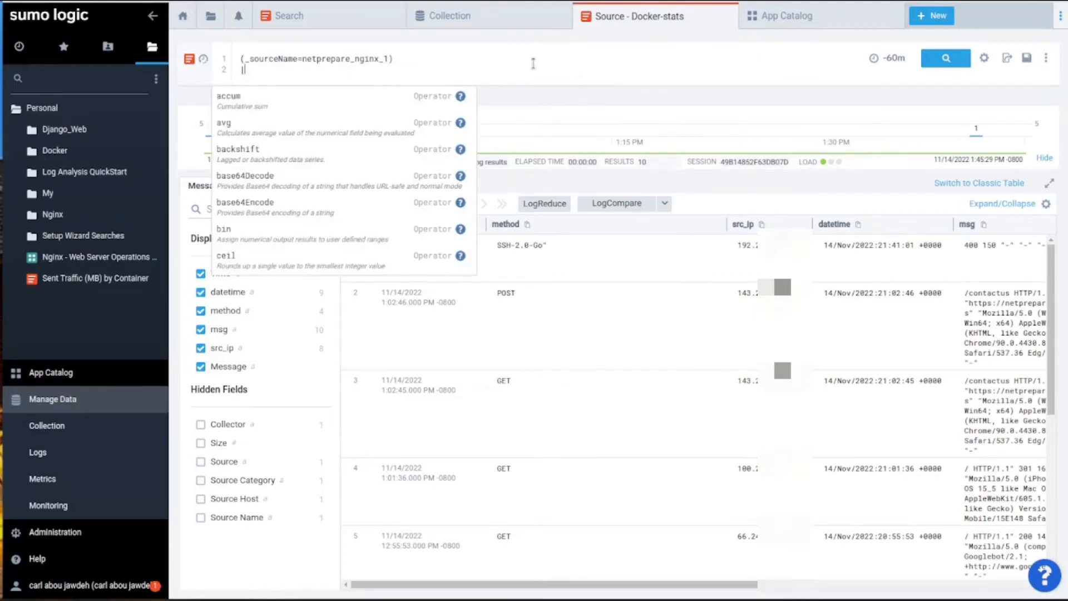
text(par)
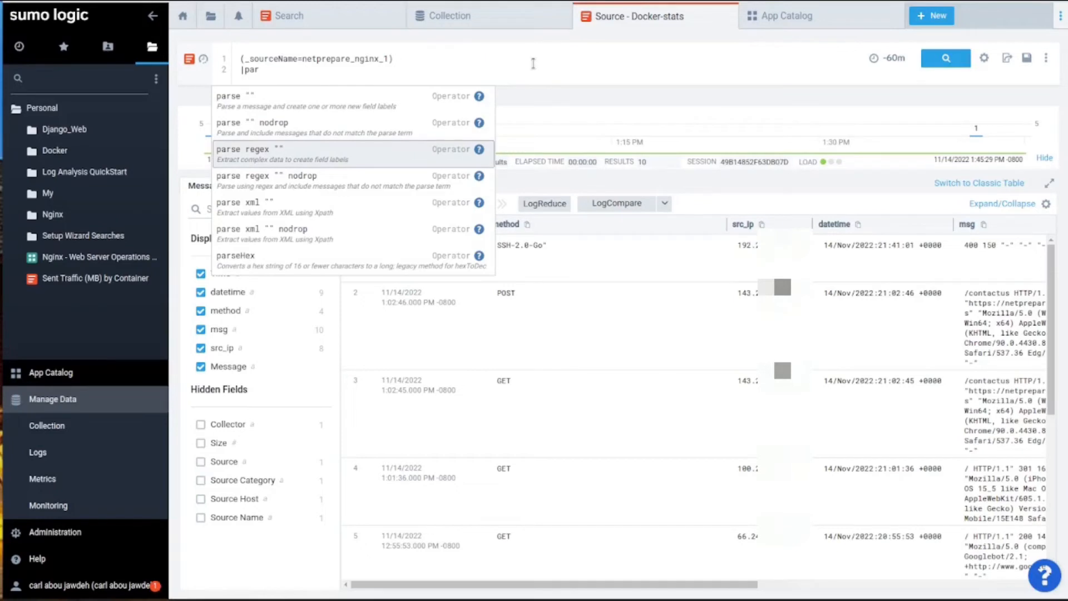
click(250, 148)
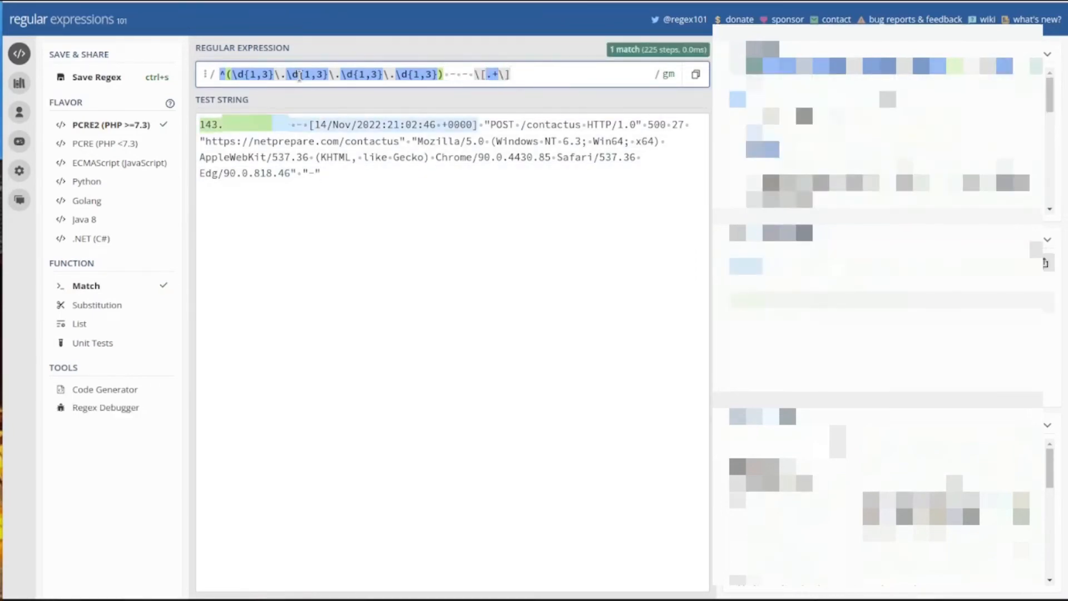
Step: Extend the regex101 pattern with \"[A-Z]{1,4} .+ to match the uppercase HTTP method
text(\"[)
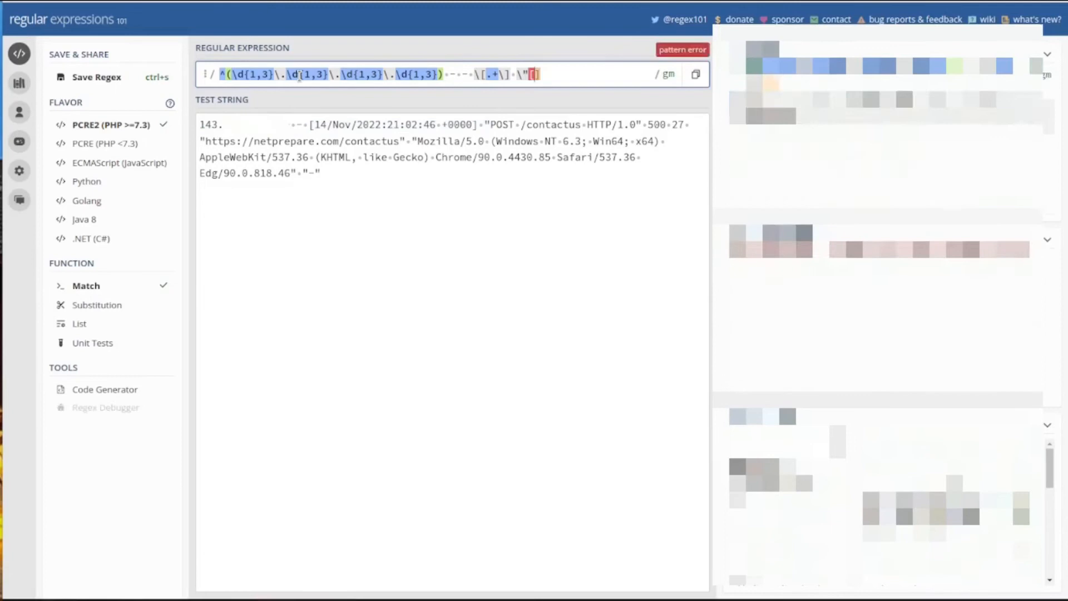
text(A-Z]{1,})
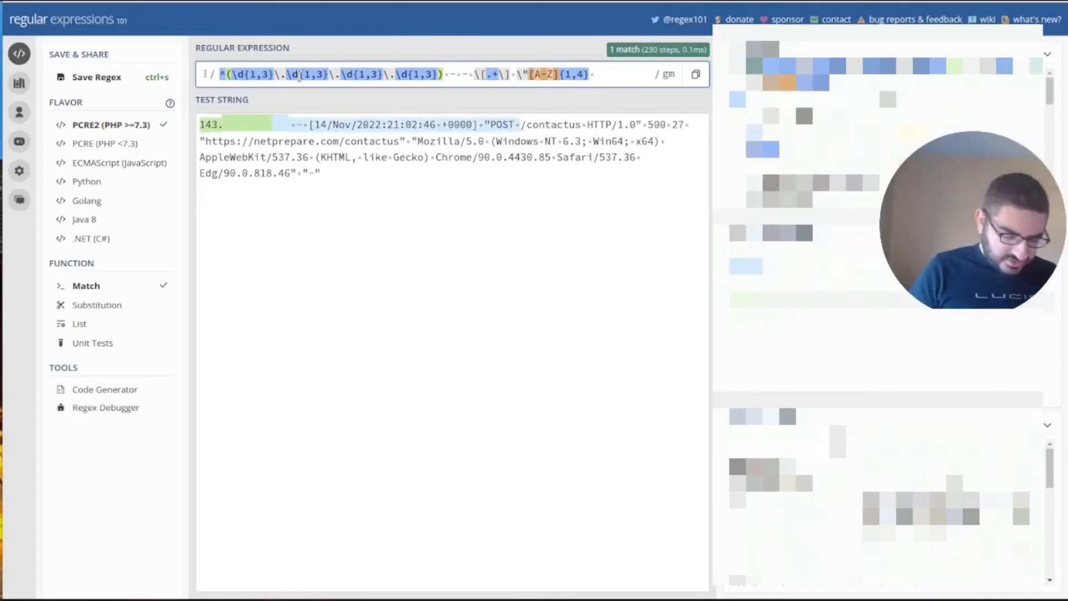
text(.+)
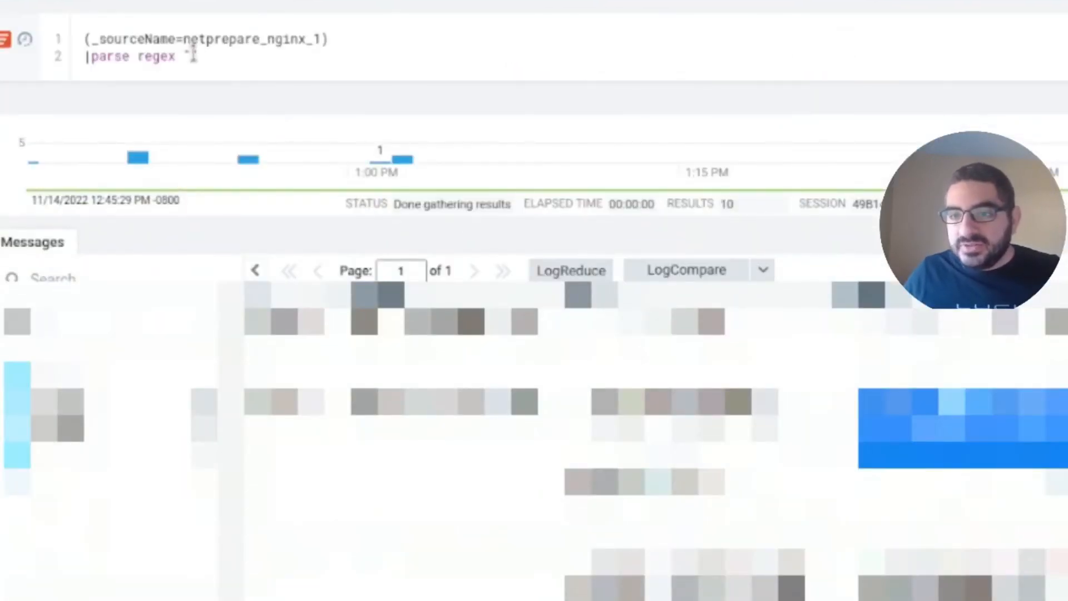
Step: Paste the IP-and-method regex into parse regex and name its capture groups src_ip and Methods
text("(\d{1,3}\.\d{1,3}\.\d{1,3}\.\d{1,3}) - - \[.+\] \"([A-Z]{1,4}) .+")
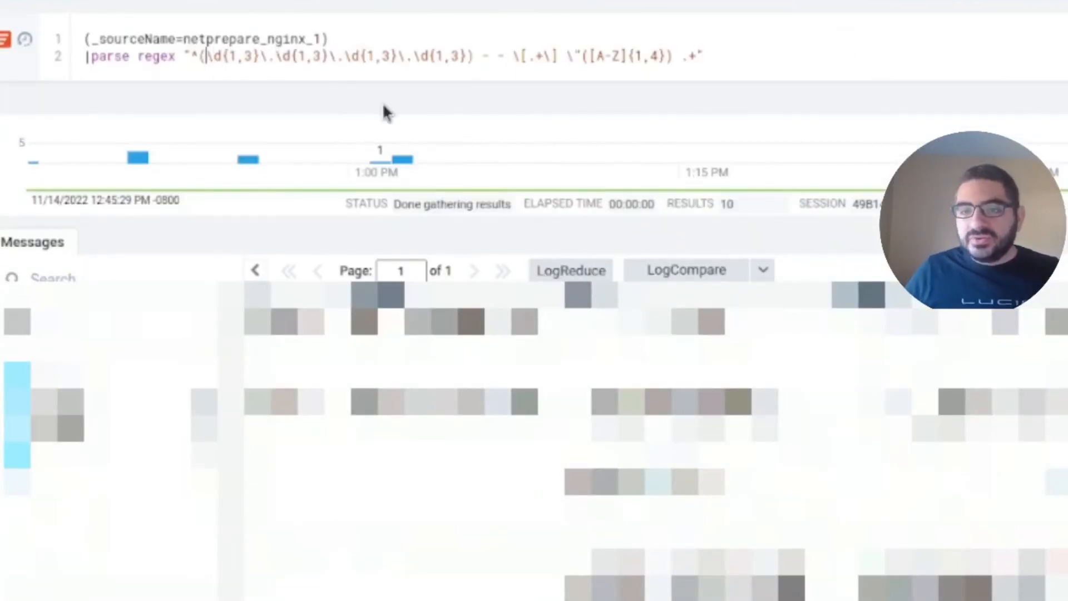
text(?<)
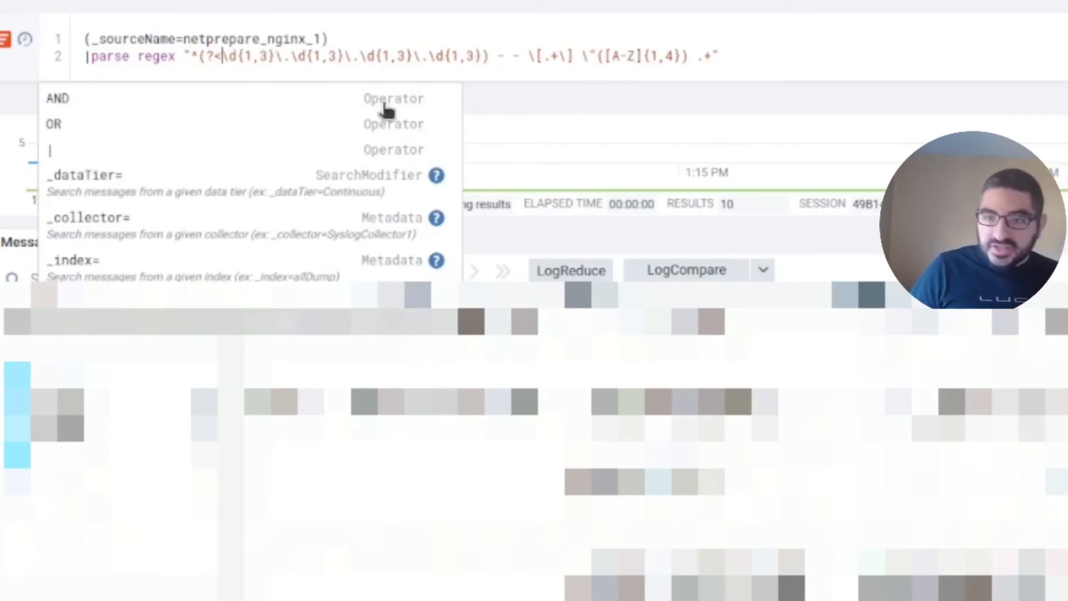
text(src_)
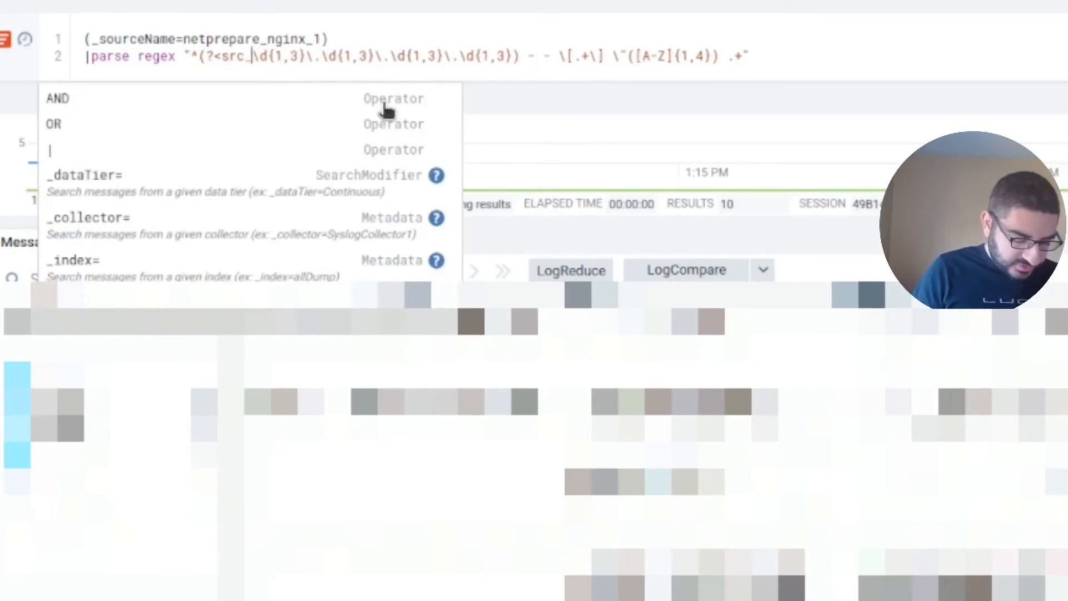
text(ip>)
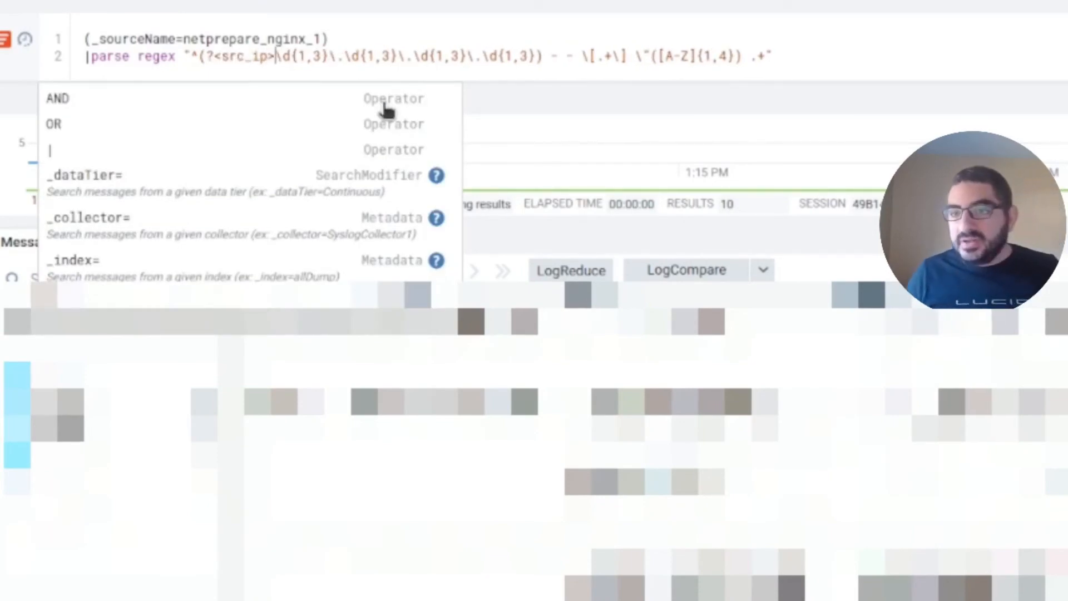
double_click(235, 56)
text(?<Methods>)
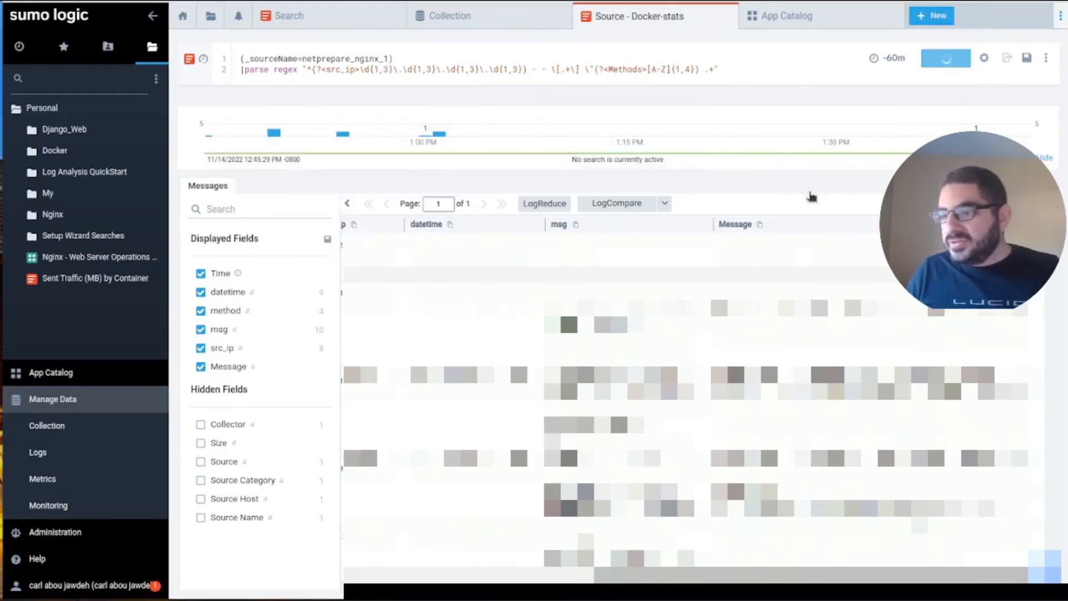
Step: Run the named-group regex search, then open the Non 200 Response Status query
click(946, 58)
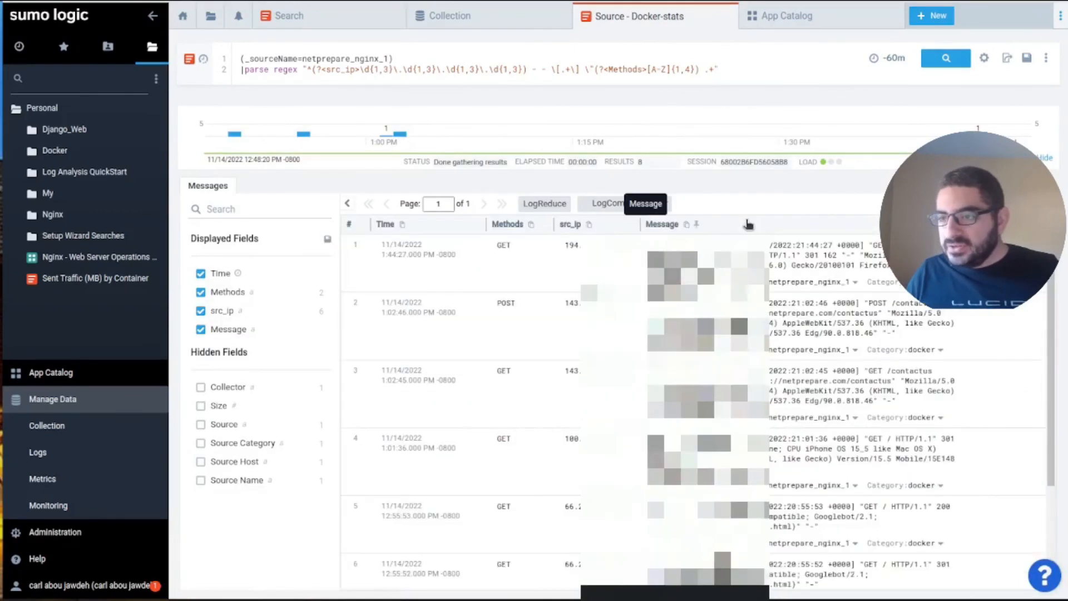
scroll(down, 3)
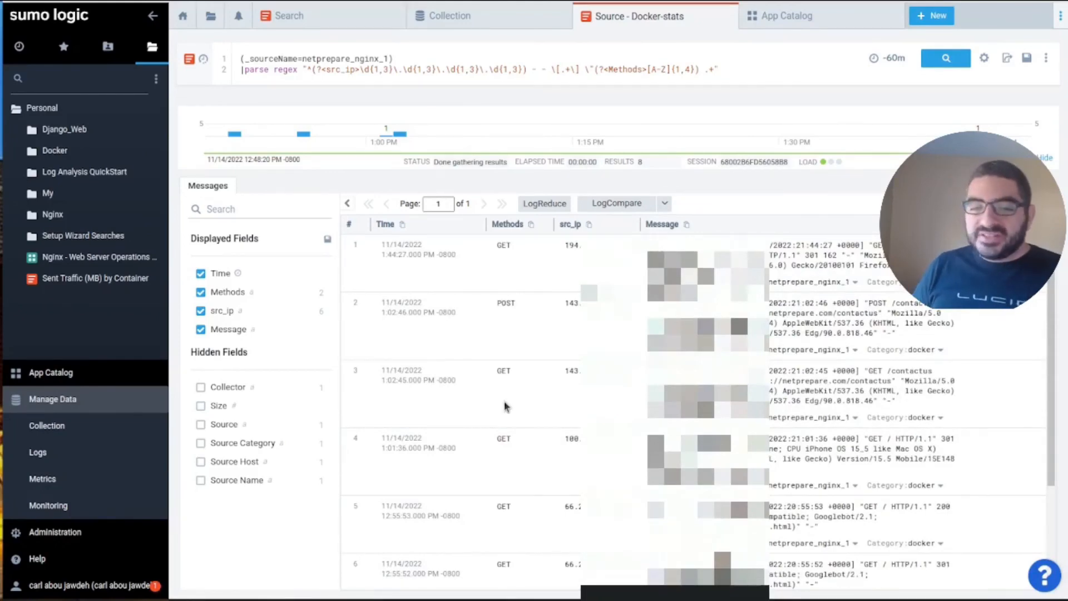
click(75, 257)
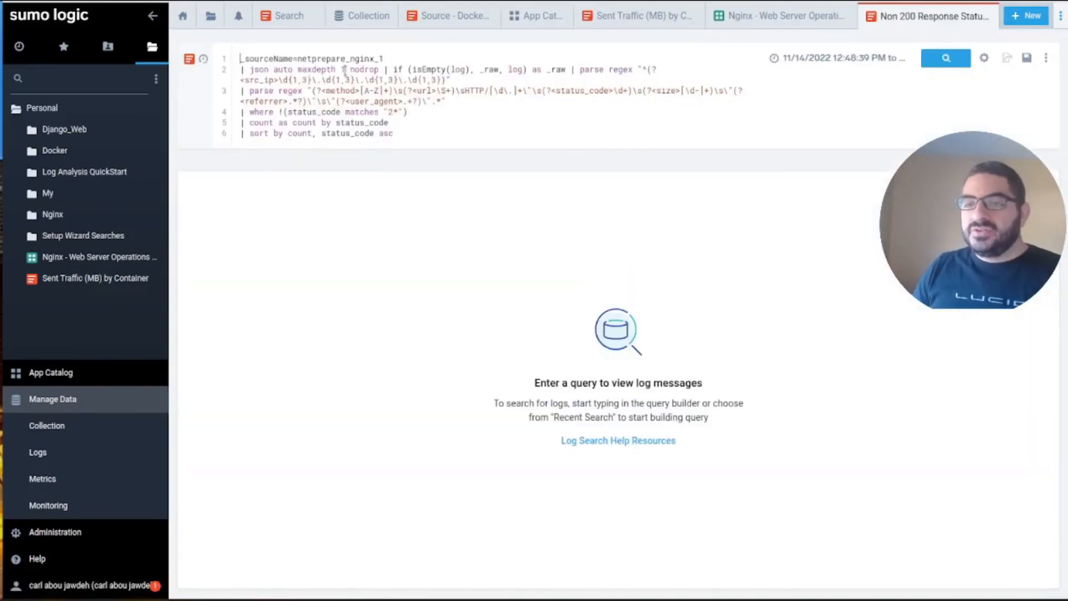
Step: Run the Non 200 Response Status query, delete its where/count/sort lines, and rerun it
click(944, 58)
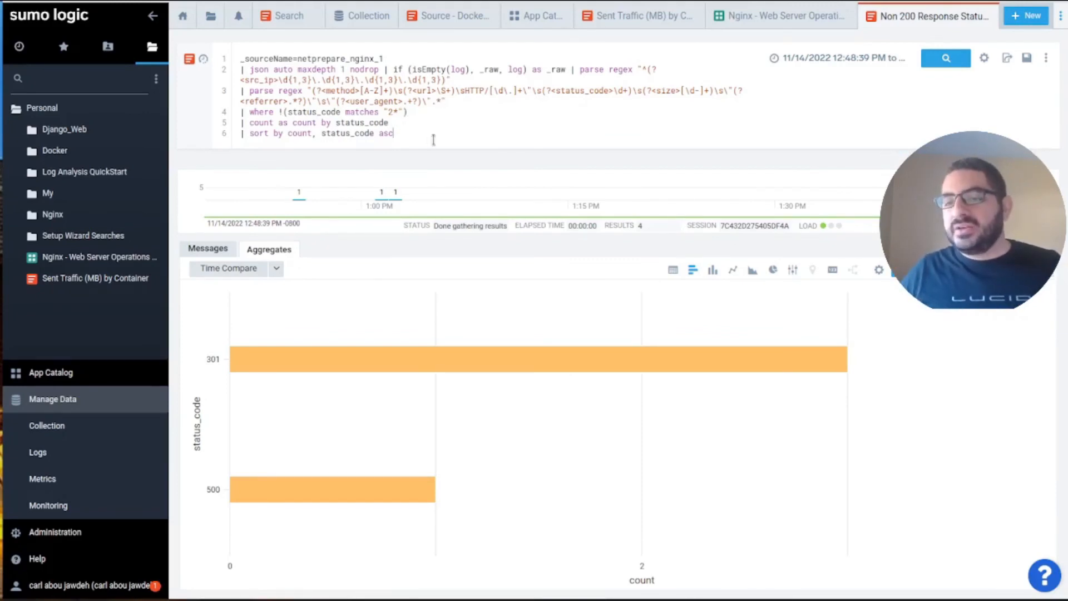
triple_click(323, 111)
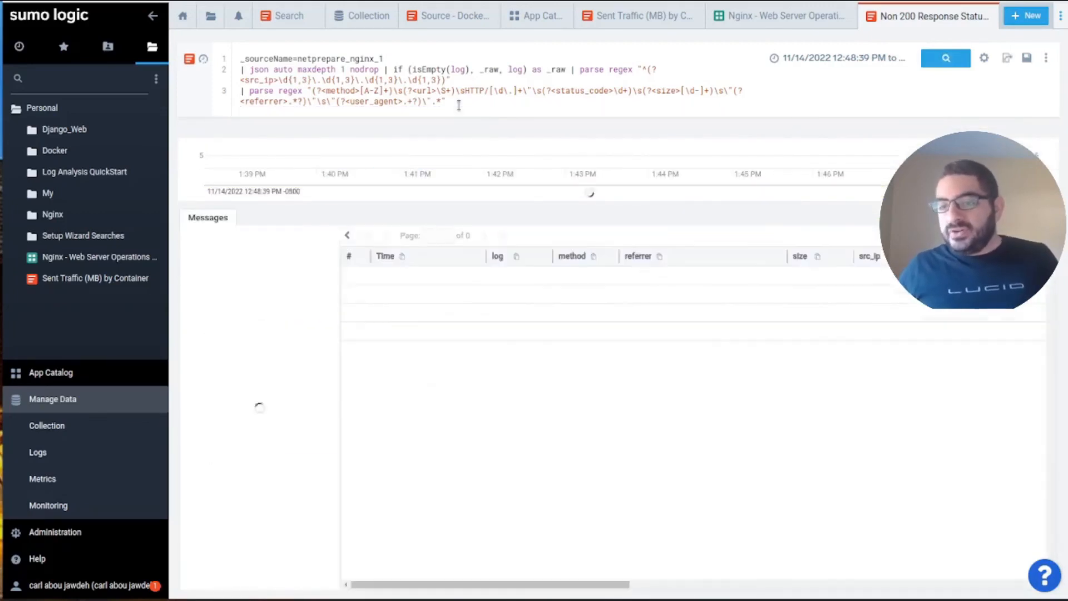
click(946, 57)
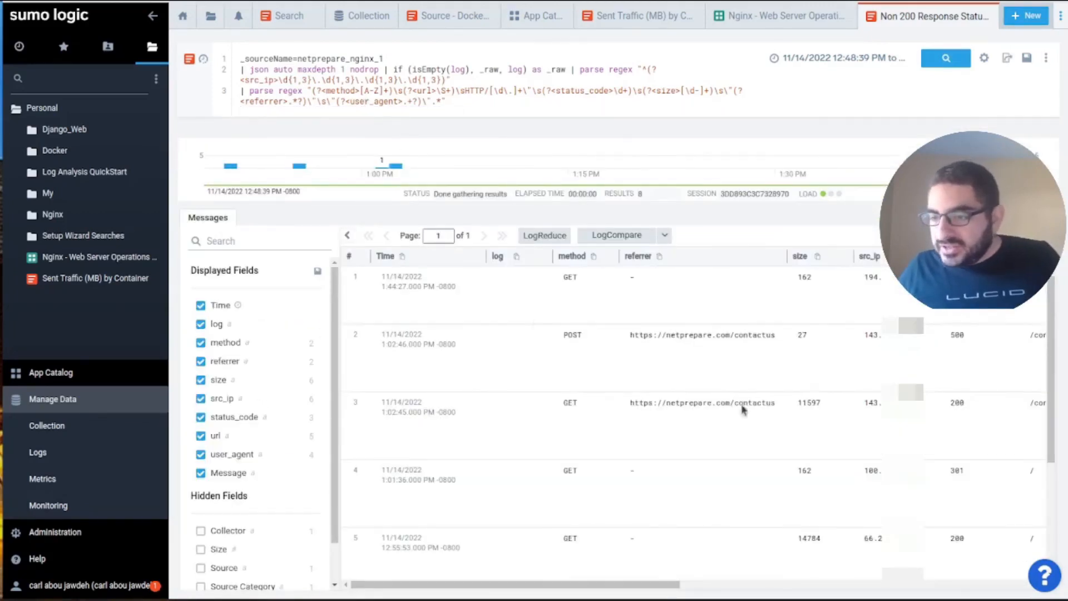
scroll(right, 3)
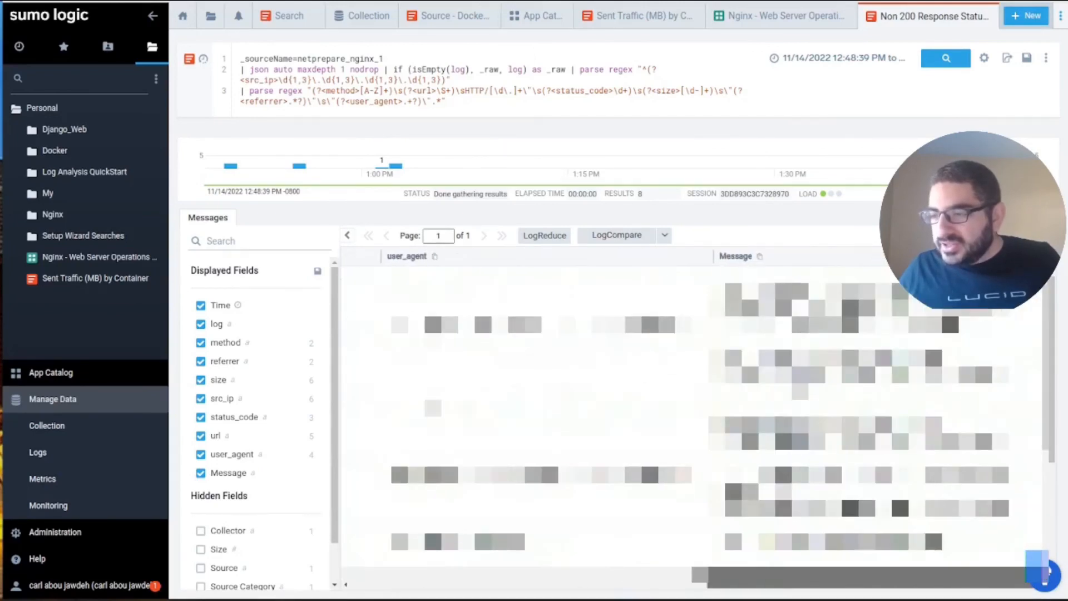